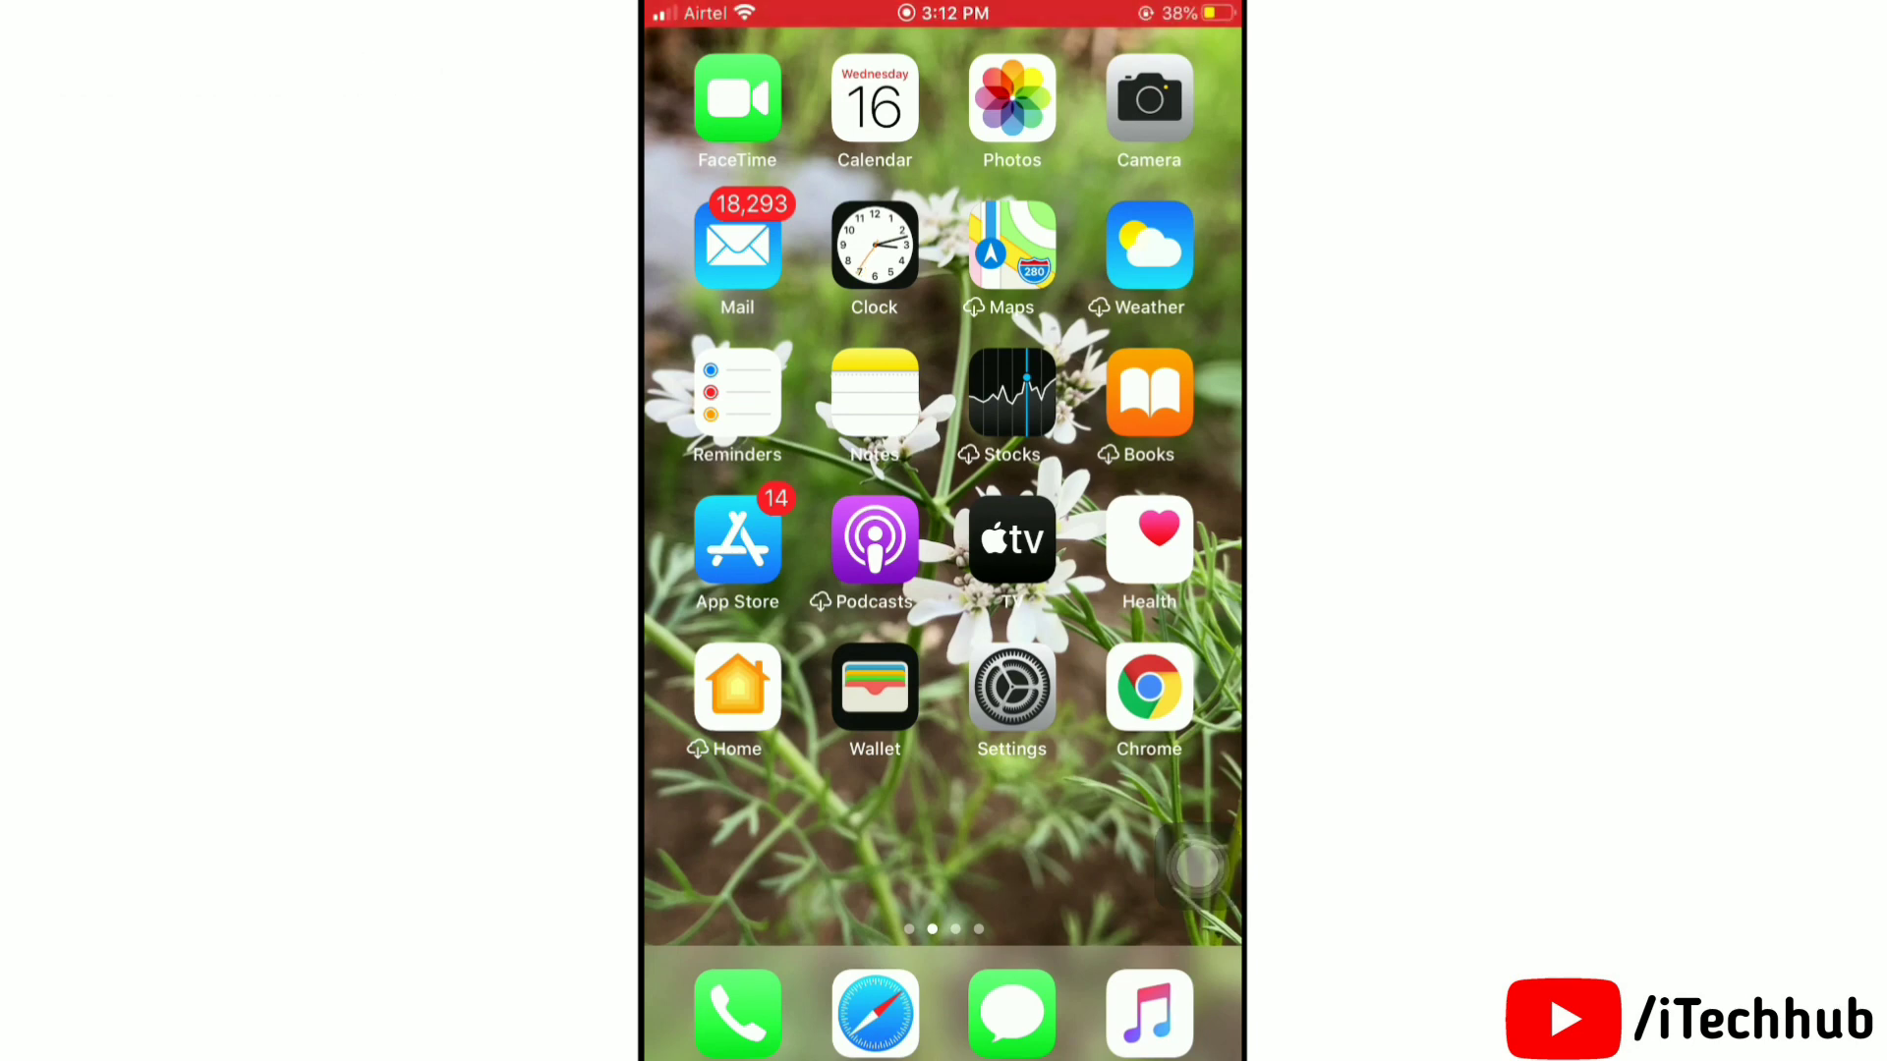
- Swipe through the Home Screen pages to locate the Settings app
{"action": "scroll", "scroll_direction": "left", "scroll_amount": 3}
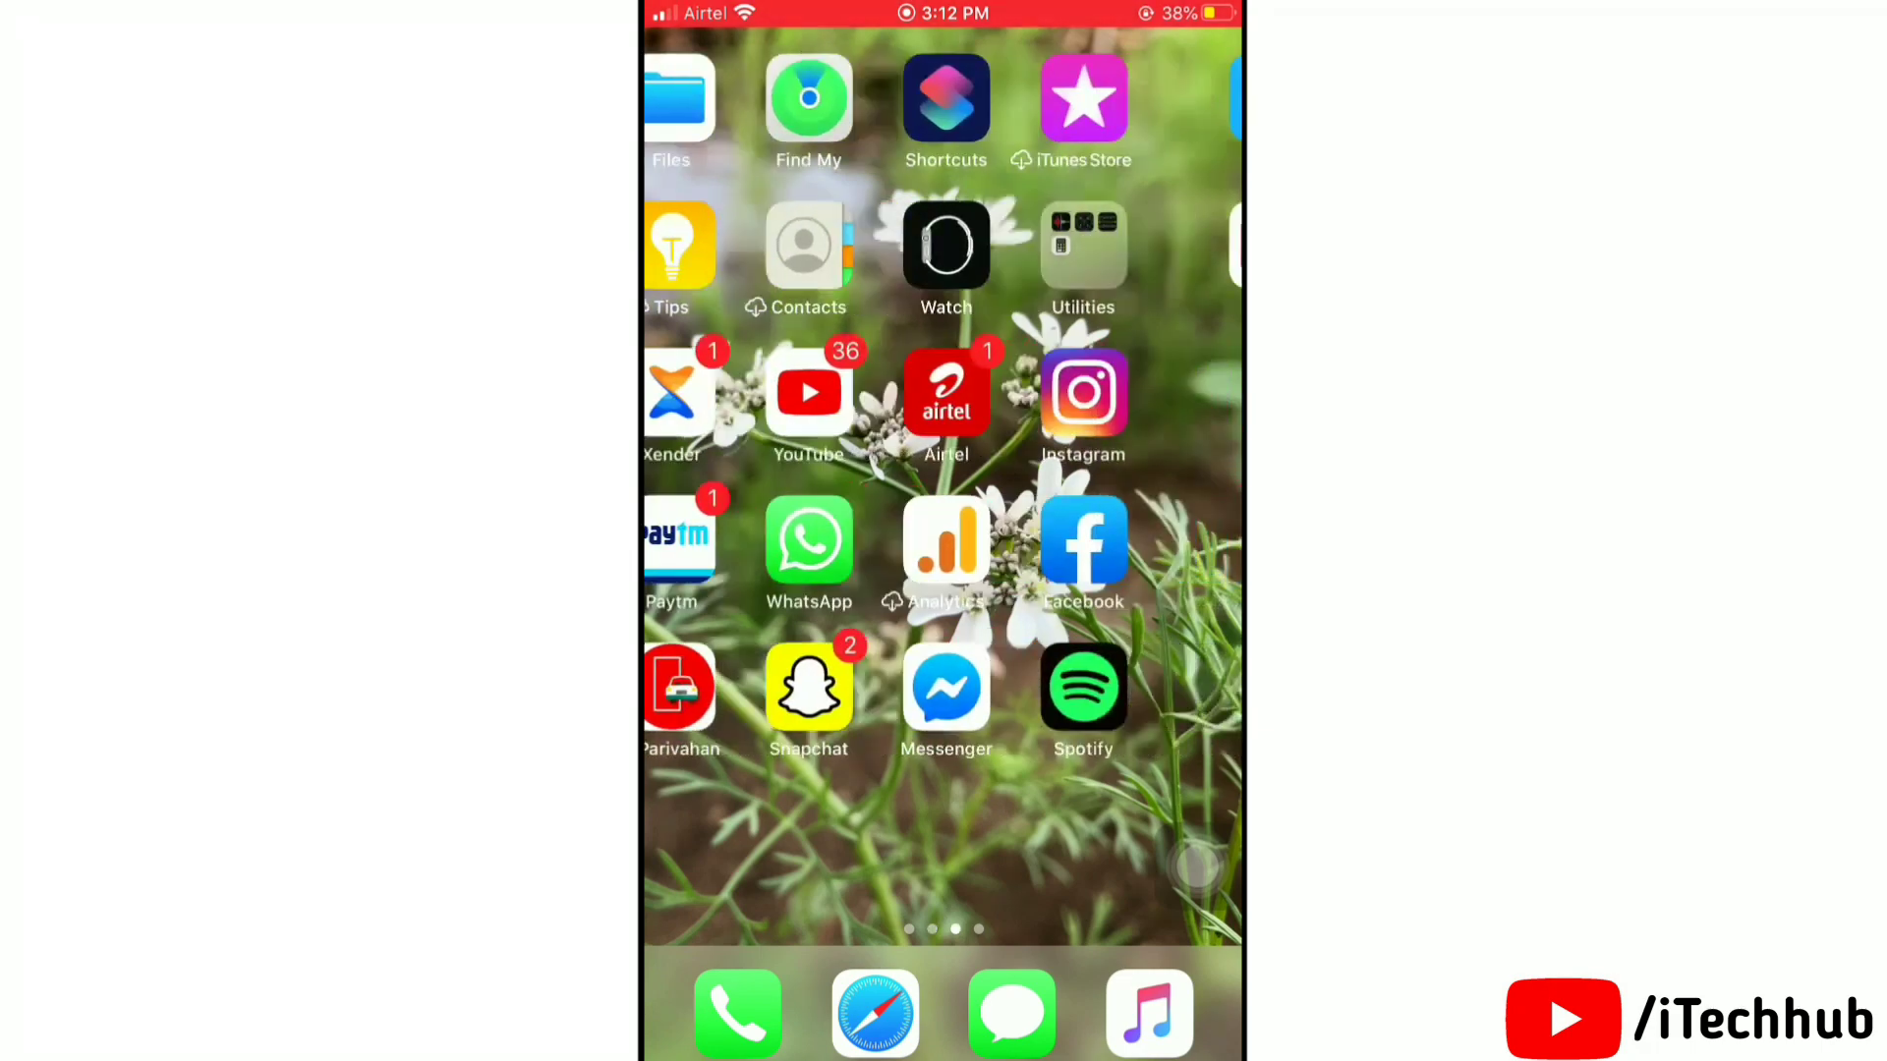
{"action": "scroll", "scroll_direction": "right", "scroll_amount": 3}
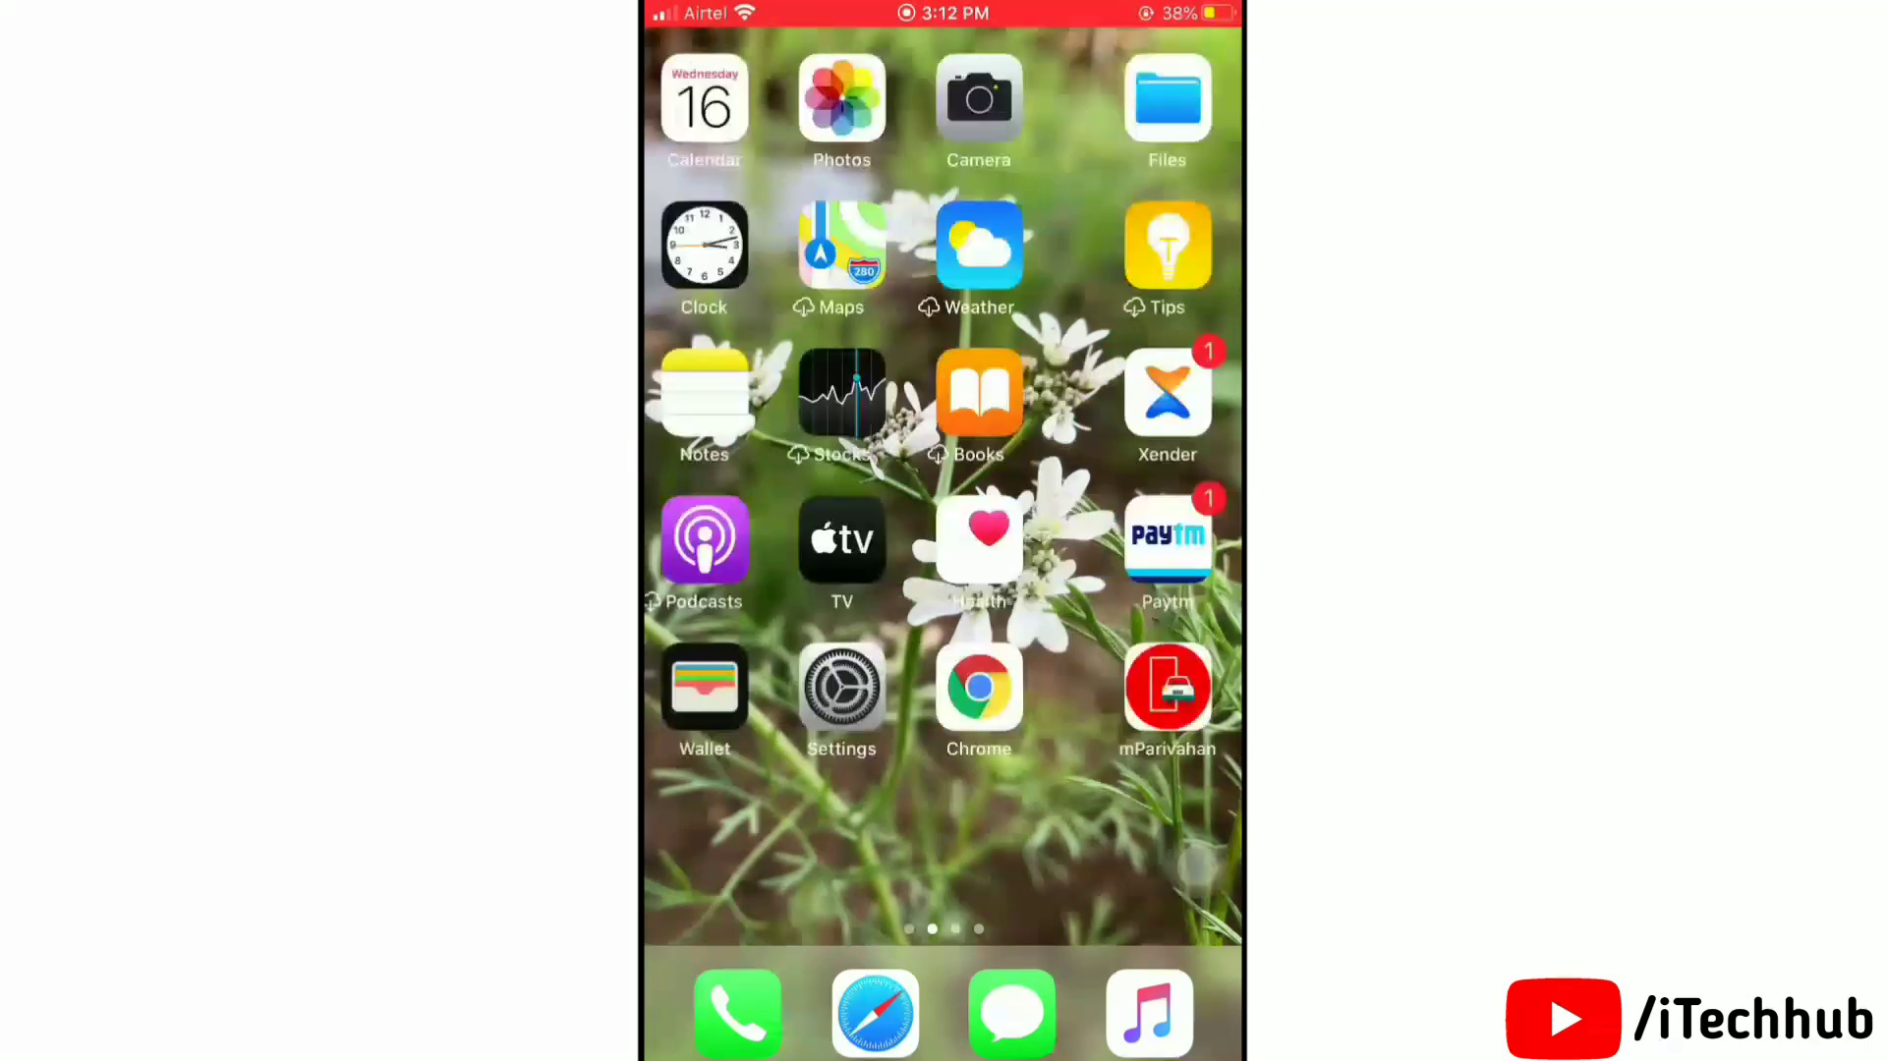
{"action": "scroll", "scroll_direction": "right", "scroll_amount": 3}
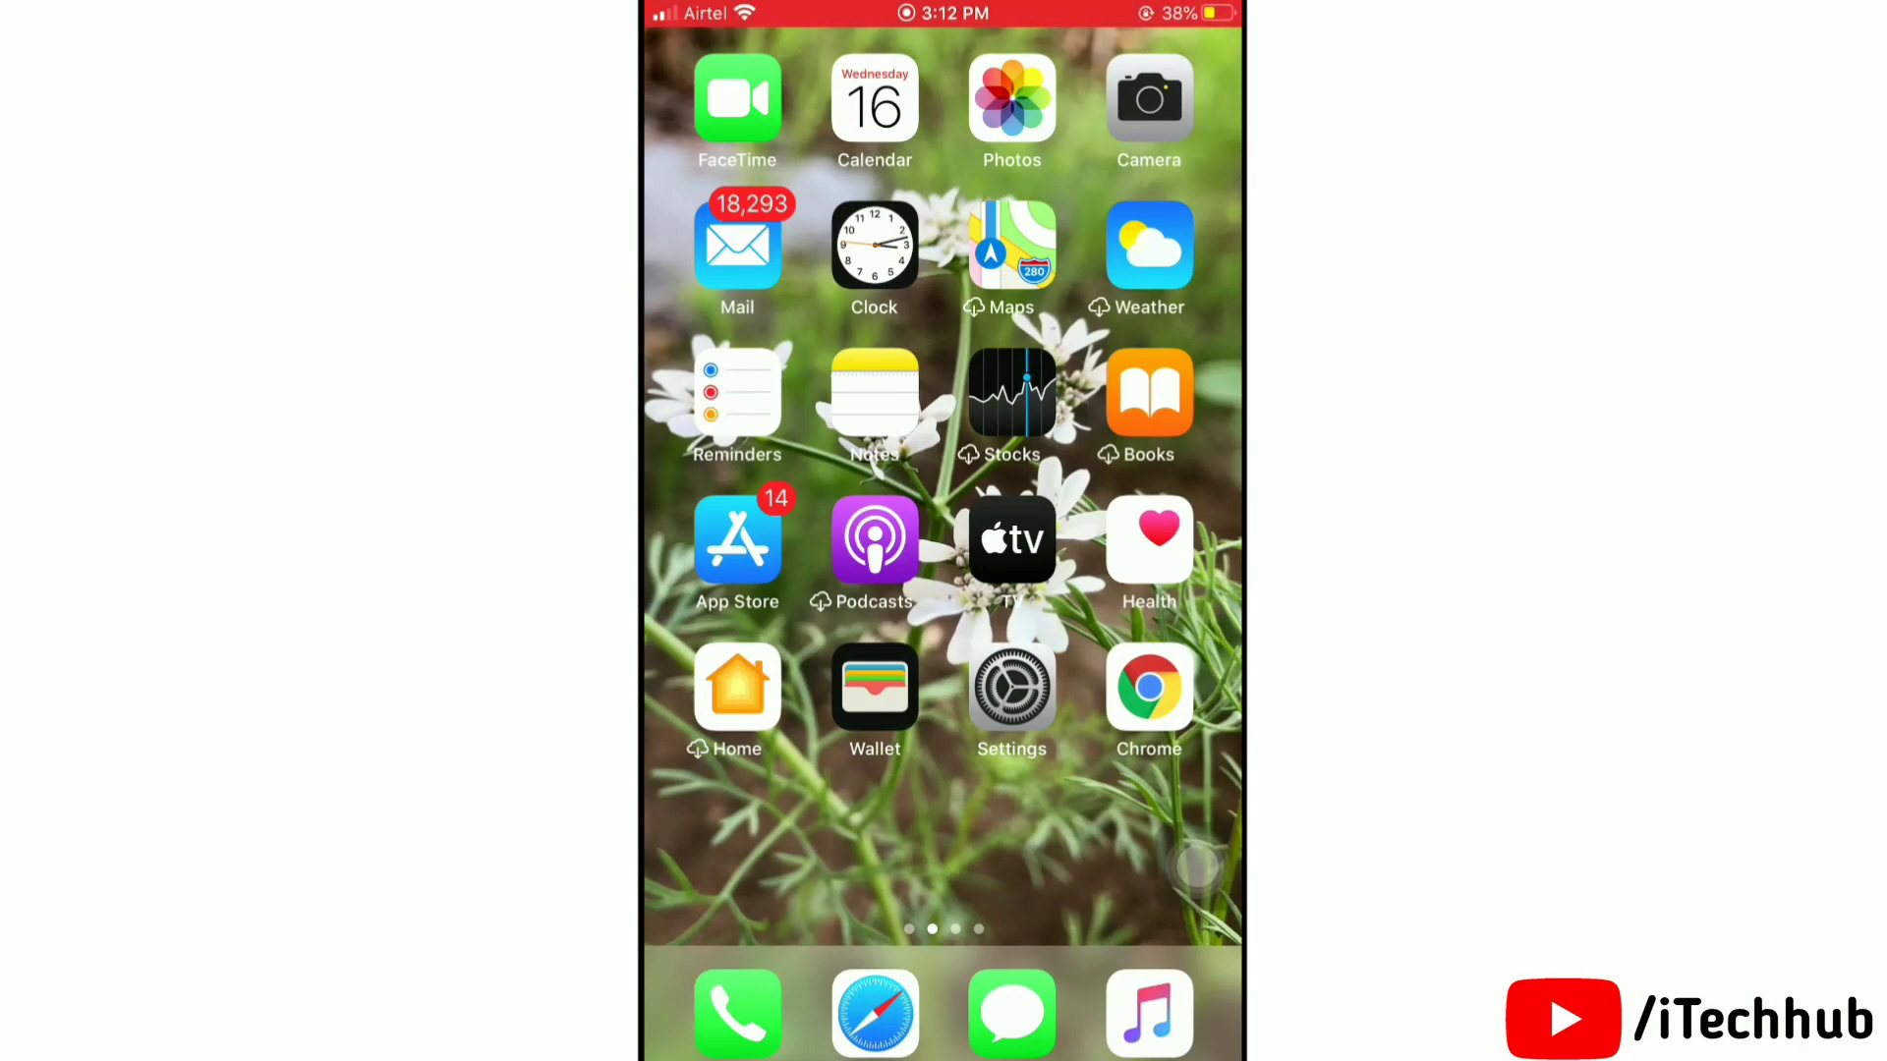
{"action": "scroll", "scroll_direction": "left", "scroll_amount": 3}
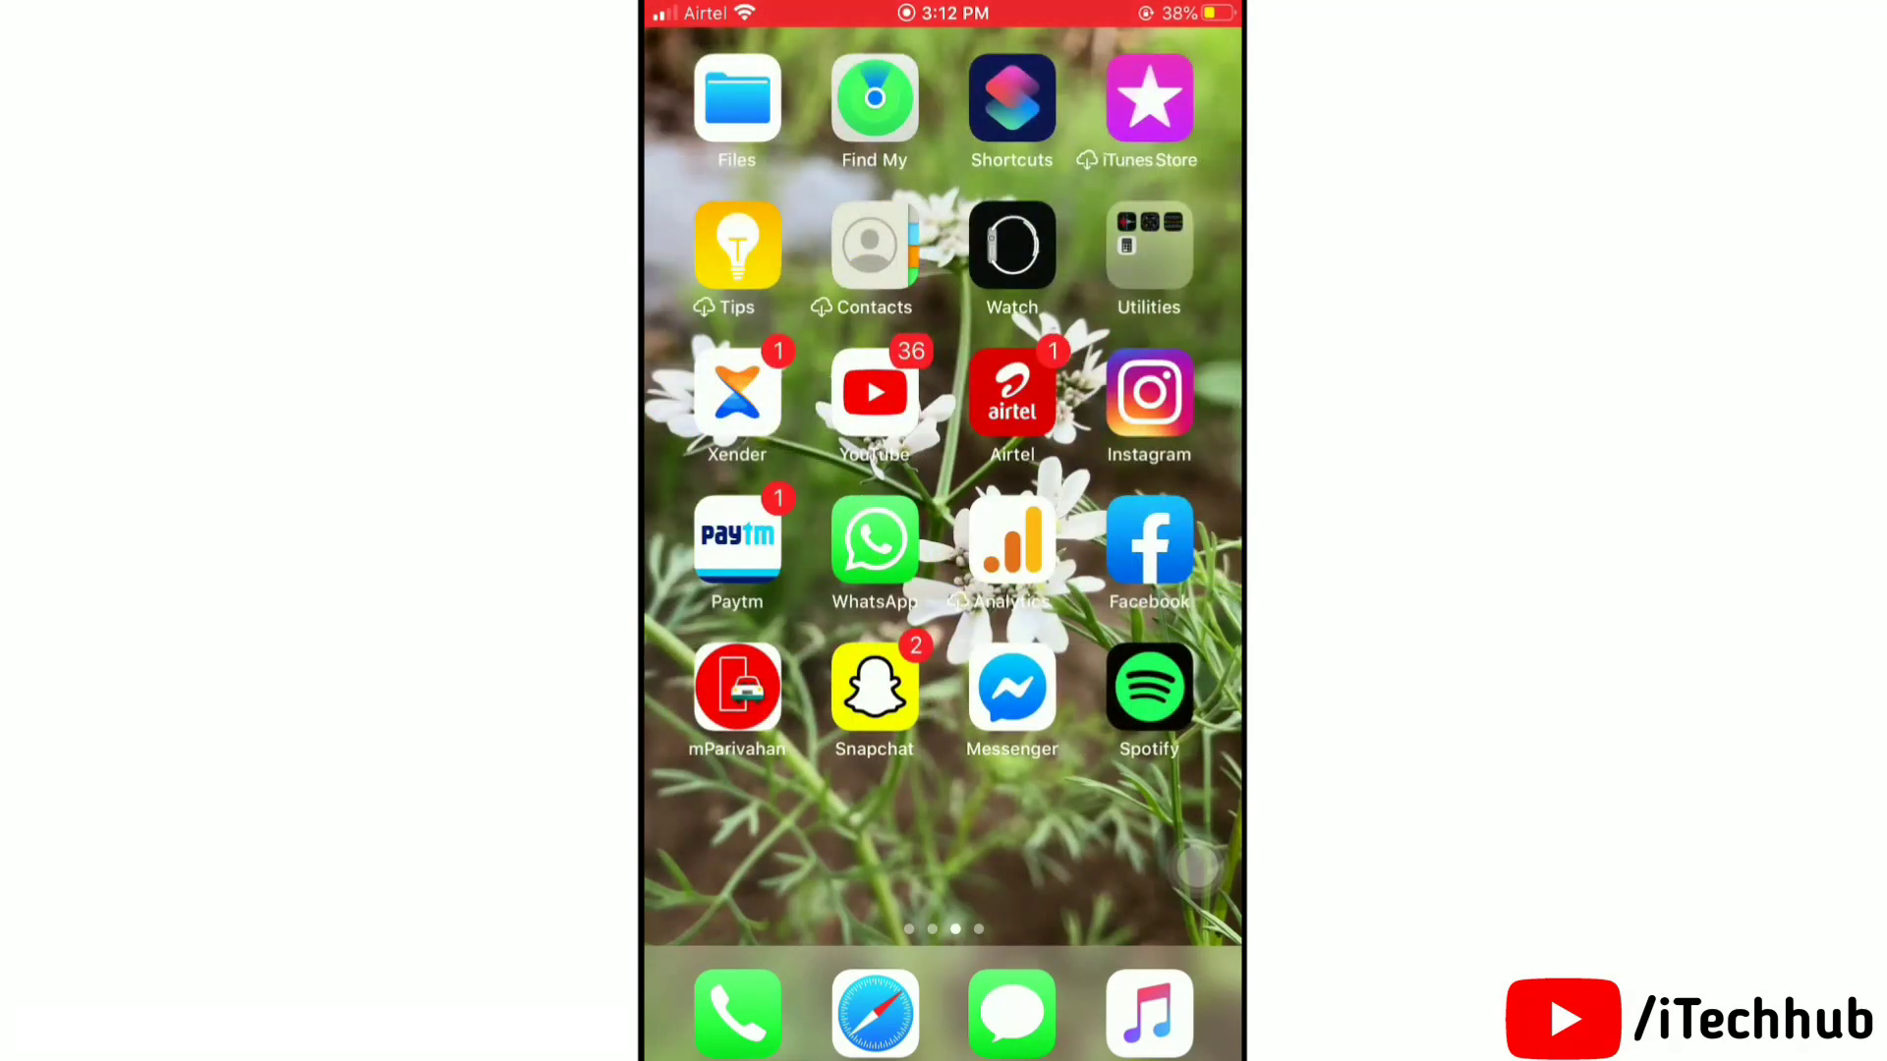
{"action": "scroll", "scroll_direction": "left", "scroll_amount": 3}
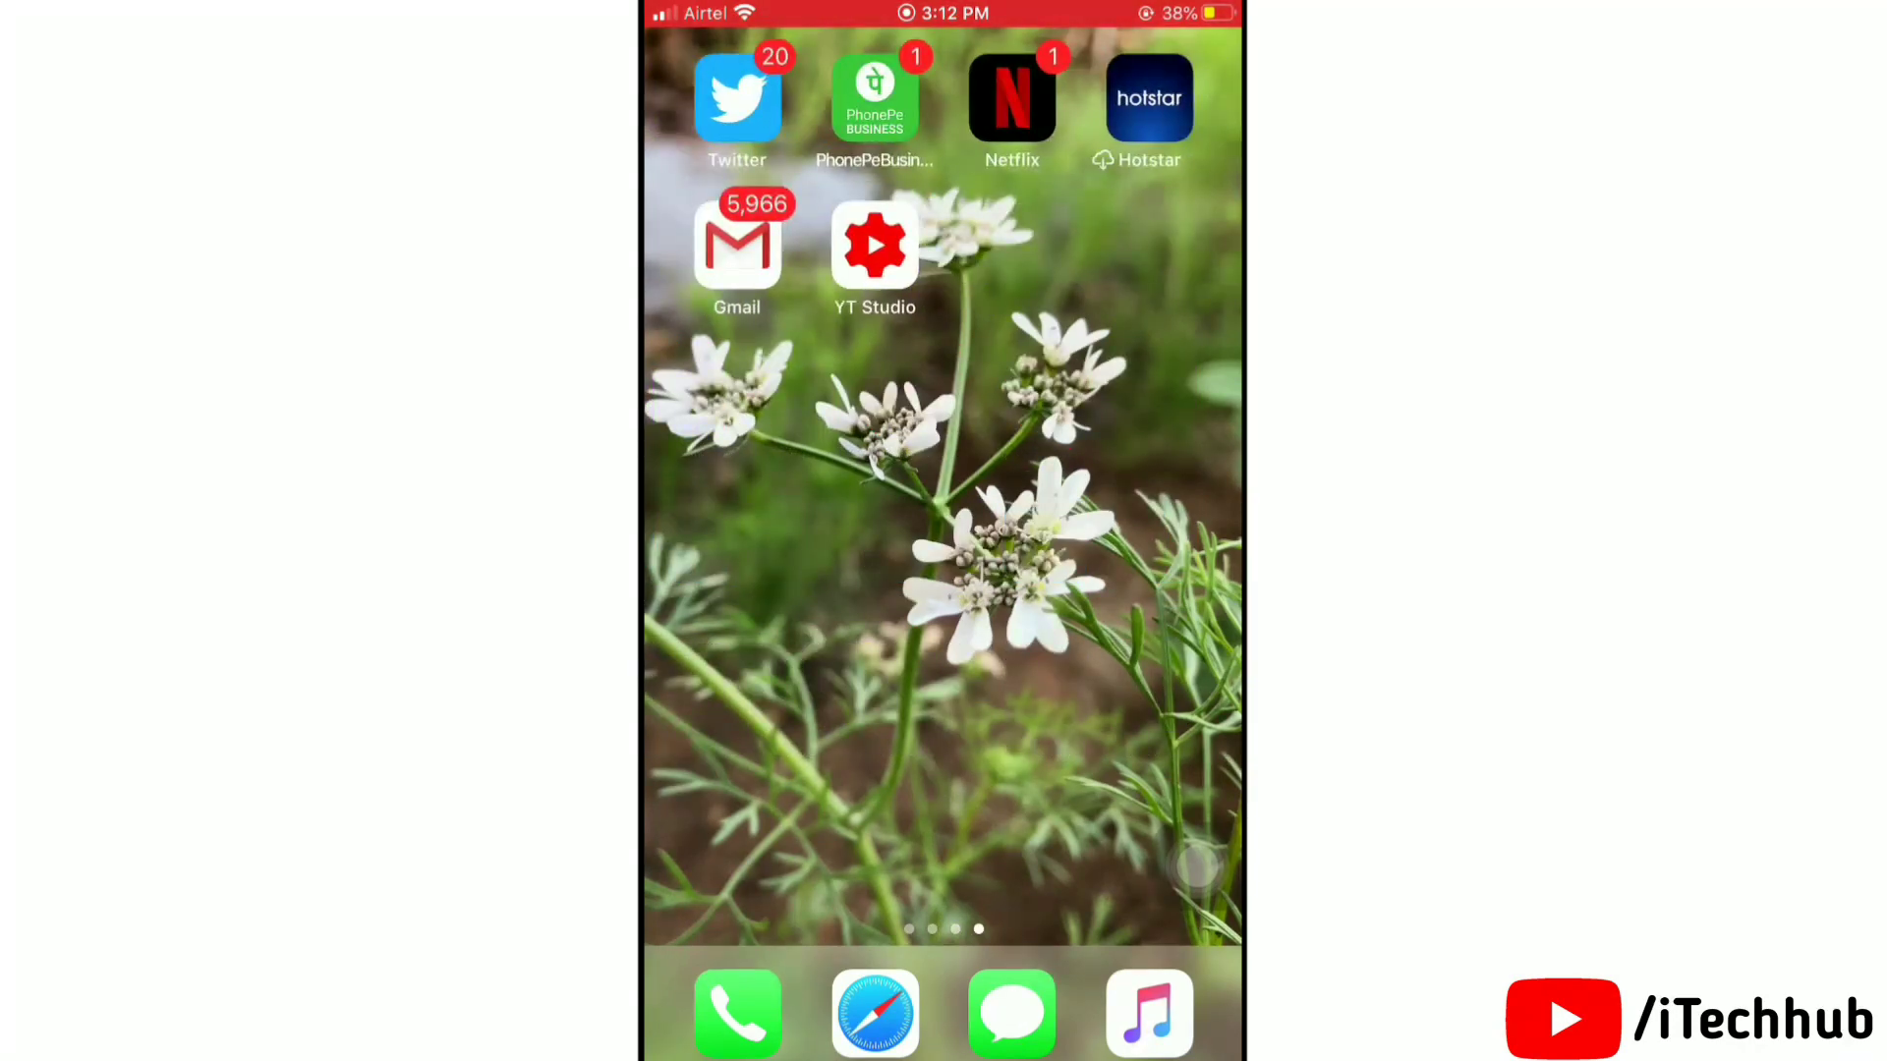
{"action": "scroll", "scroll_direction": "left", "scroll_amount": 3}
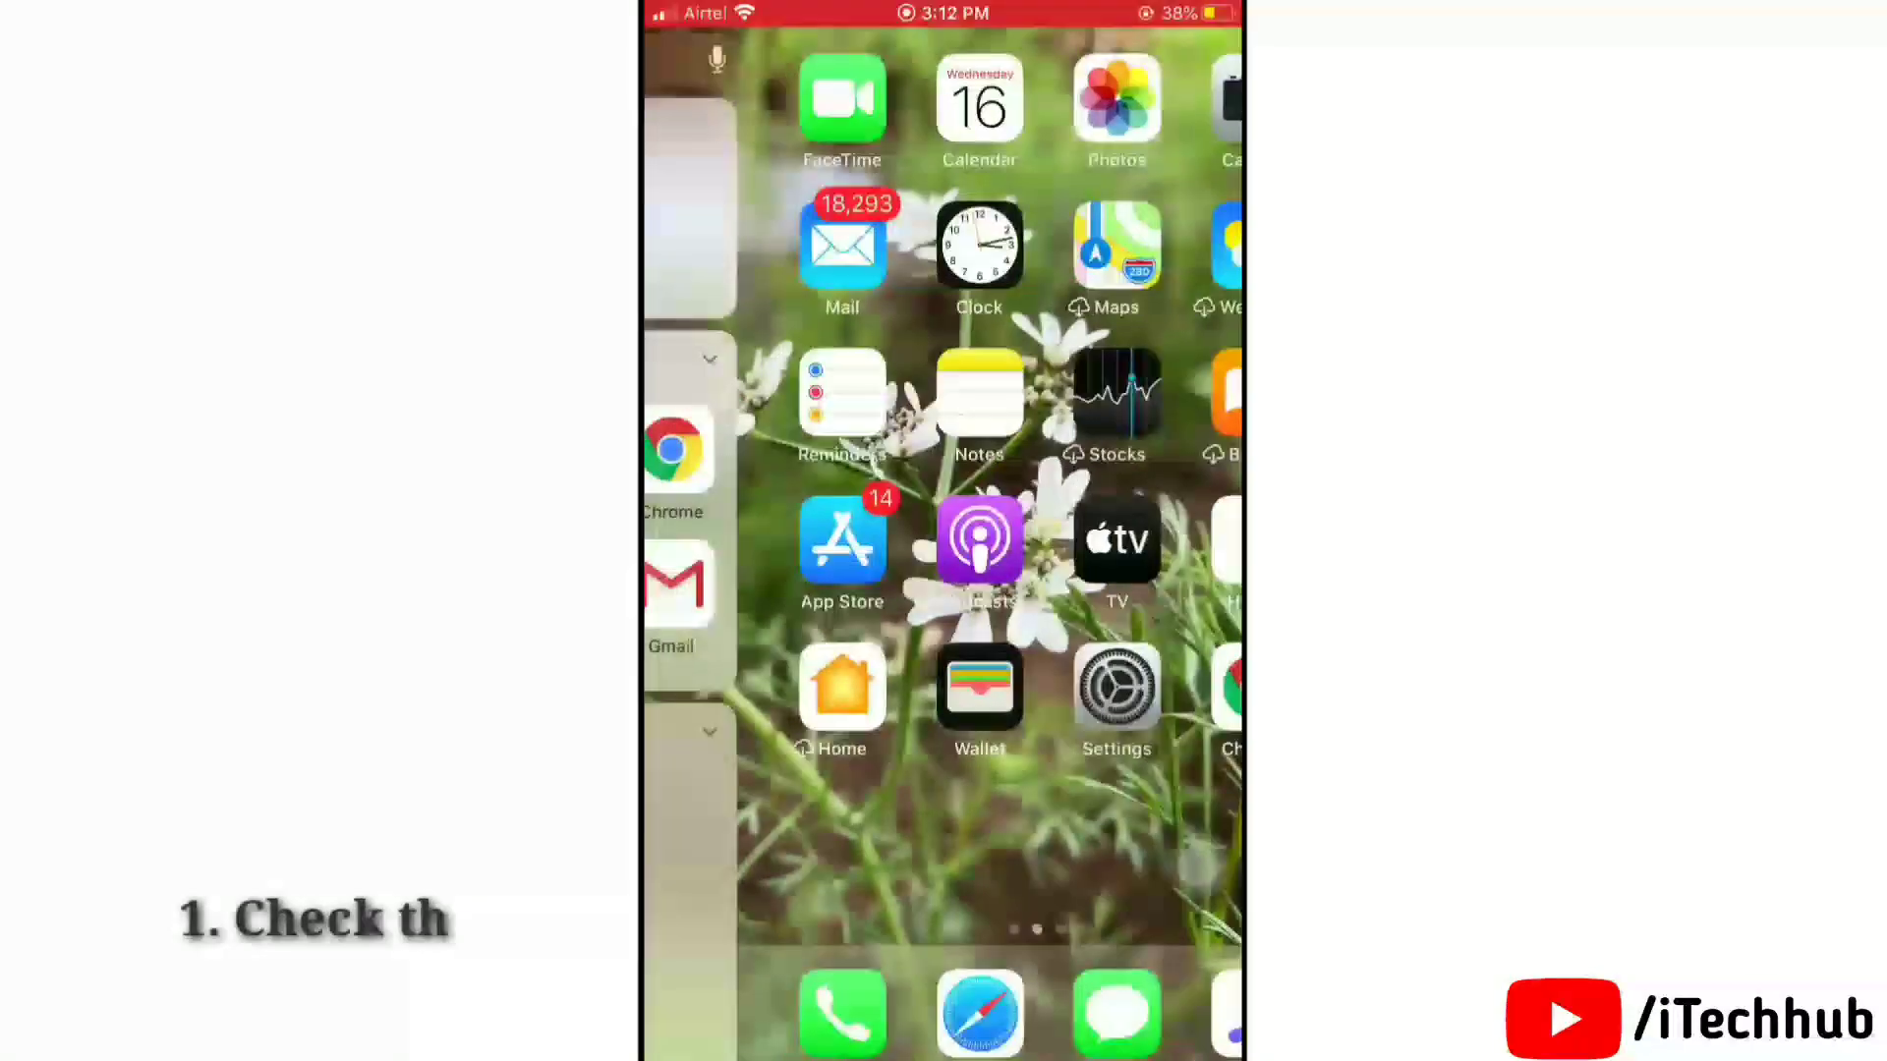
{"action": "scroll", "scroll_direction": "left", "scroll_amount": 3}
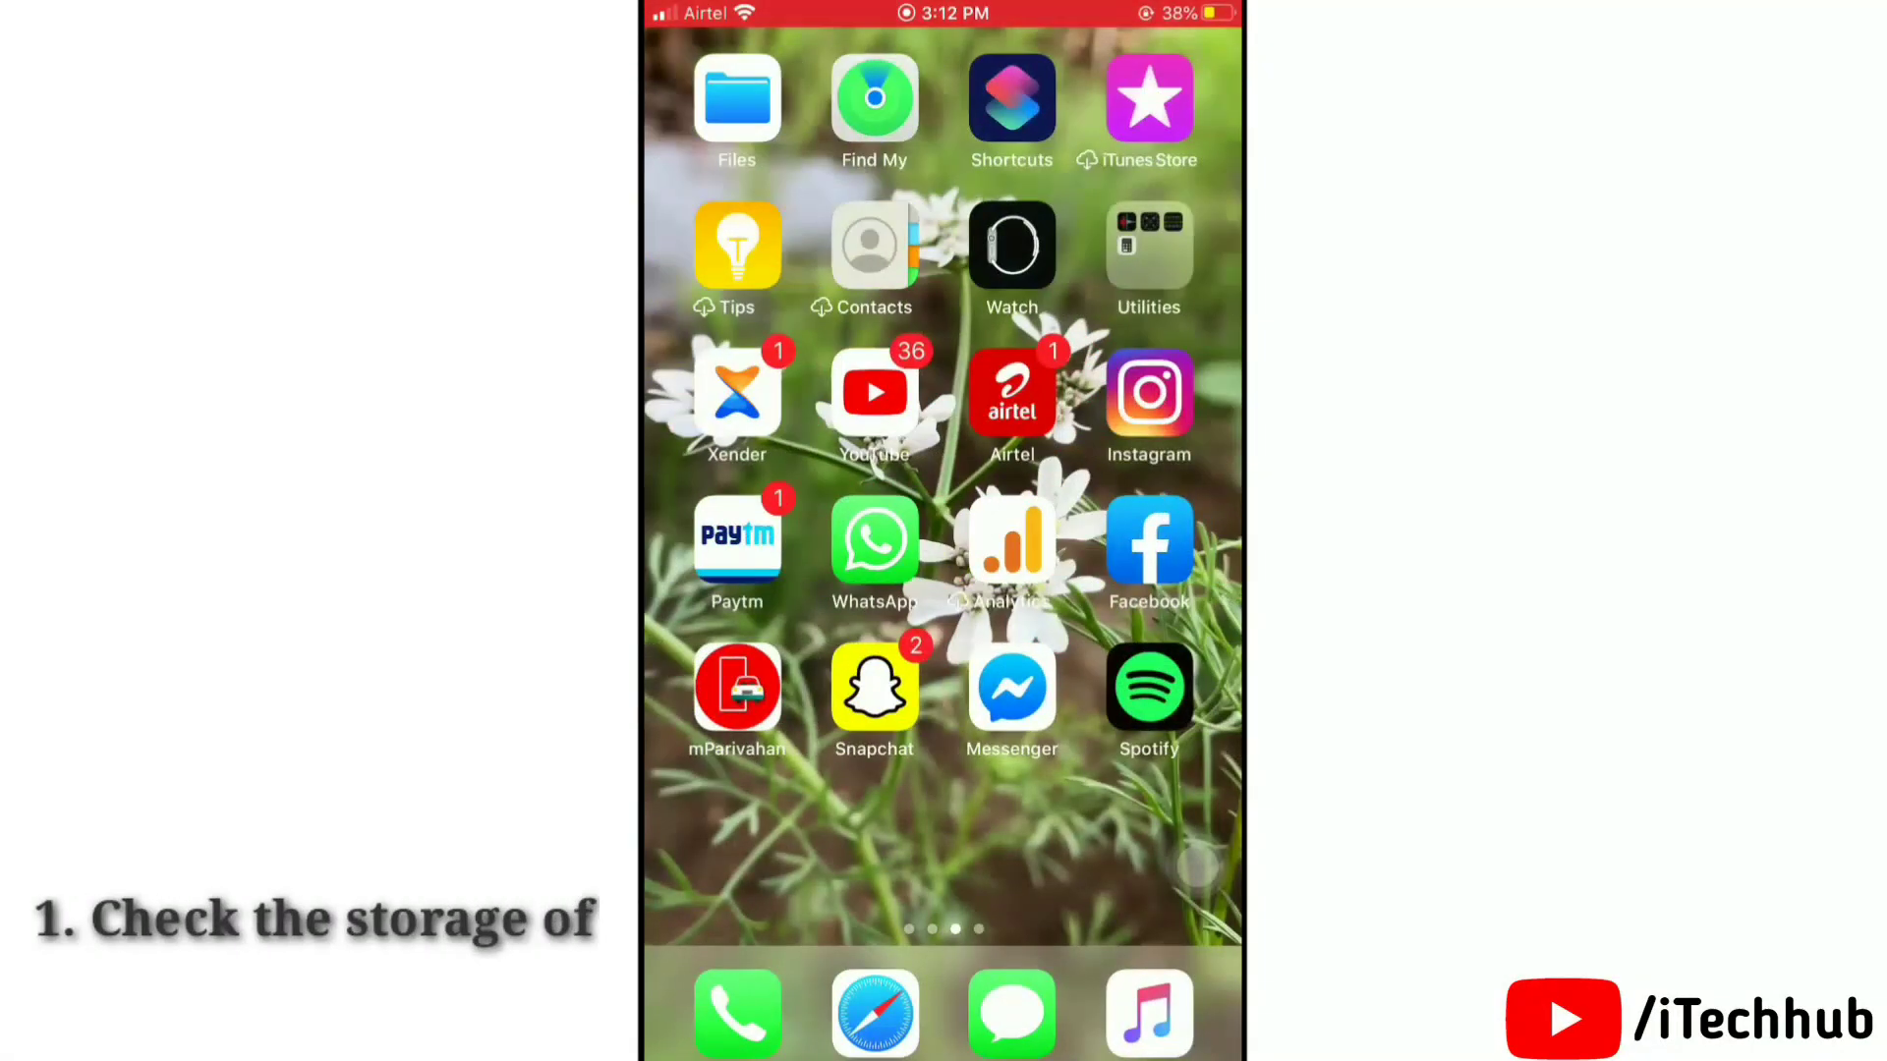
{"action": "scroll", "scroll_direction": "left", "scroll_amount": 3}
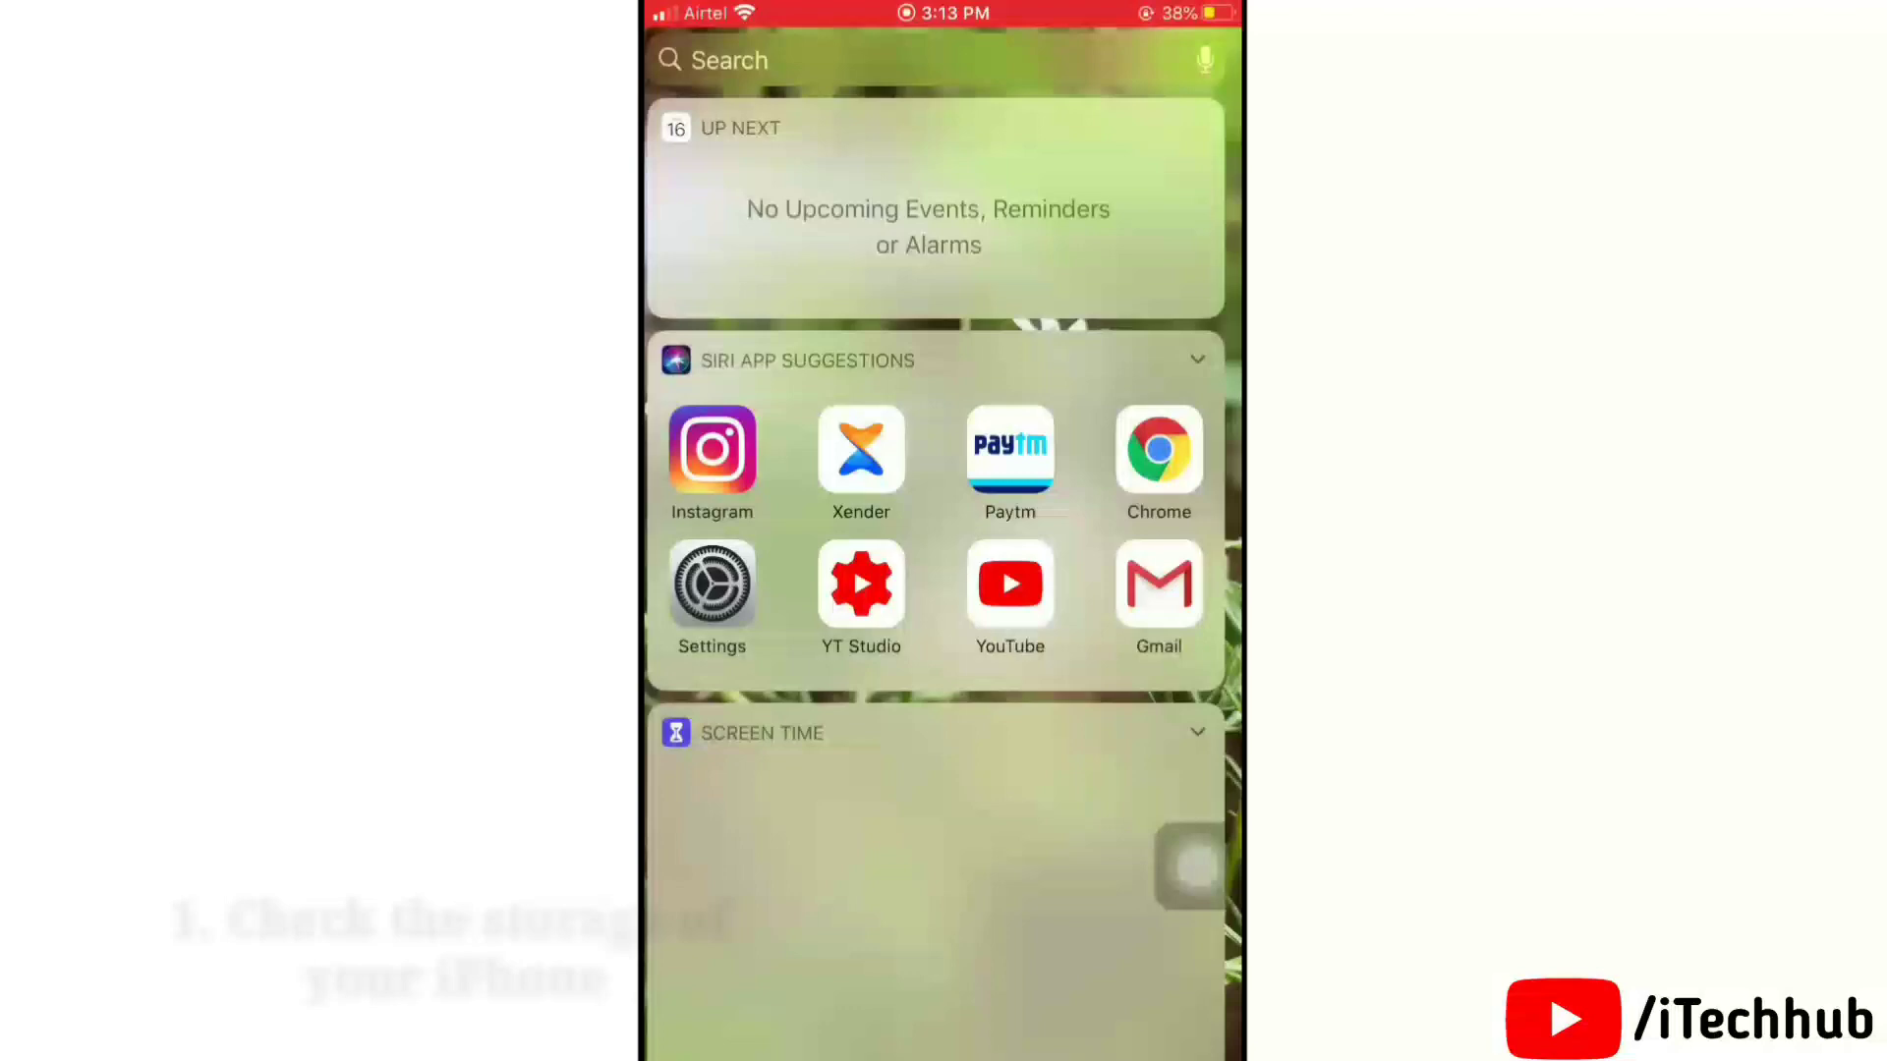
{"action": "scroll", "scroll_direction": "right", "scroll_amount": 3}
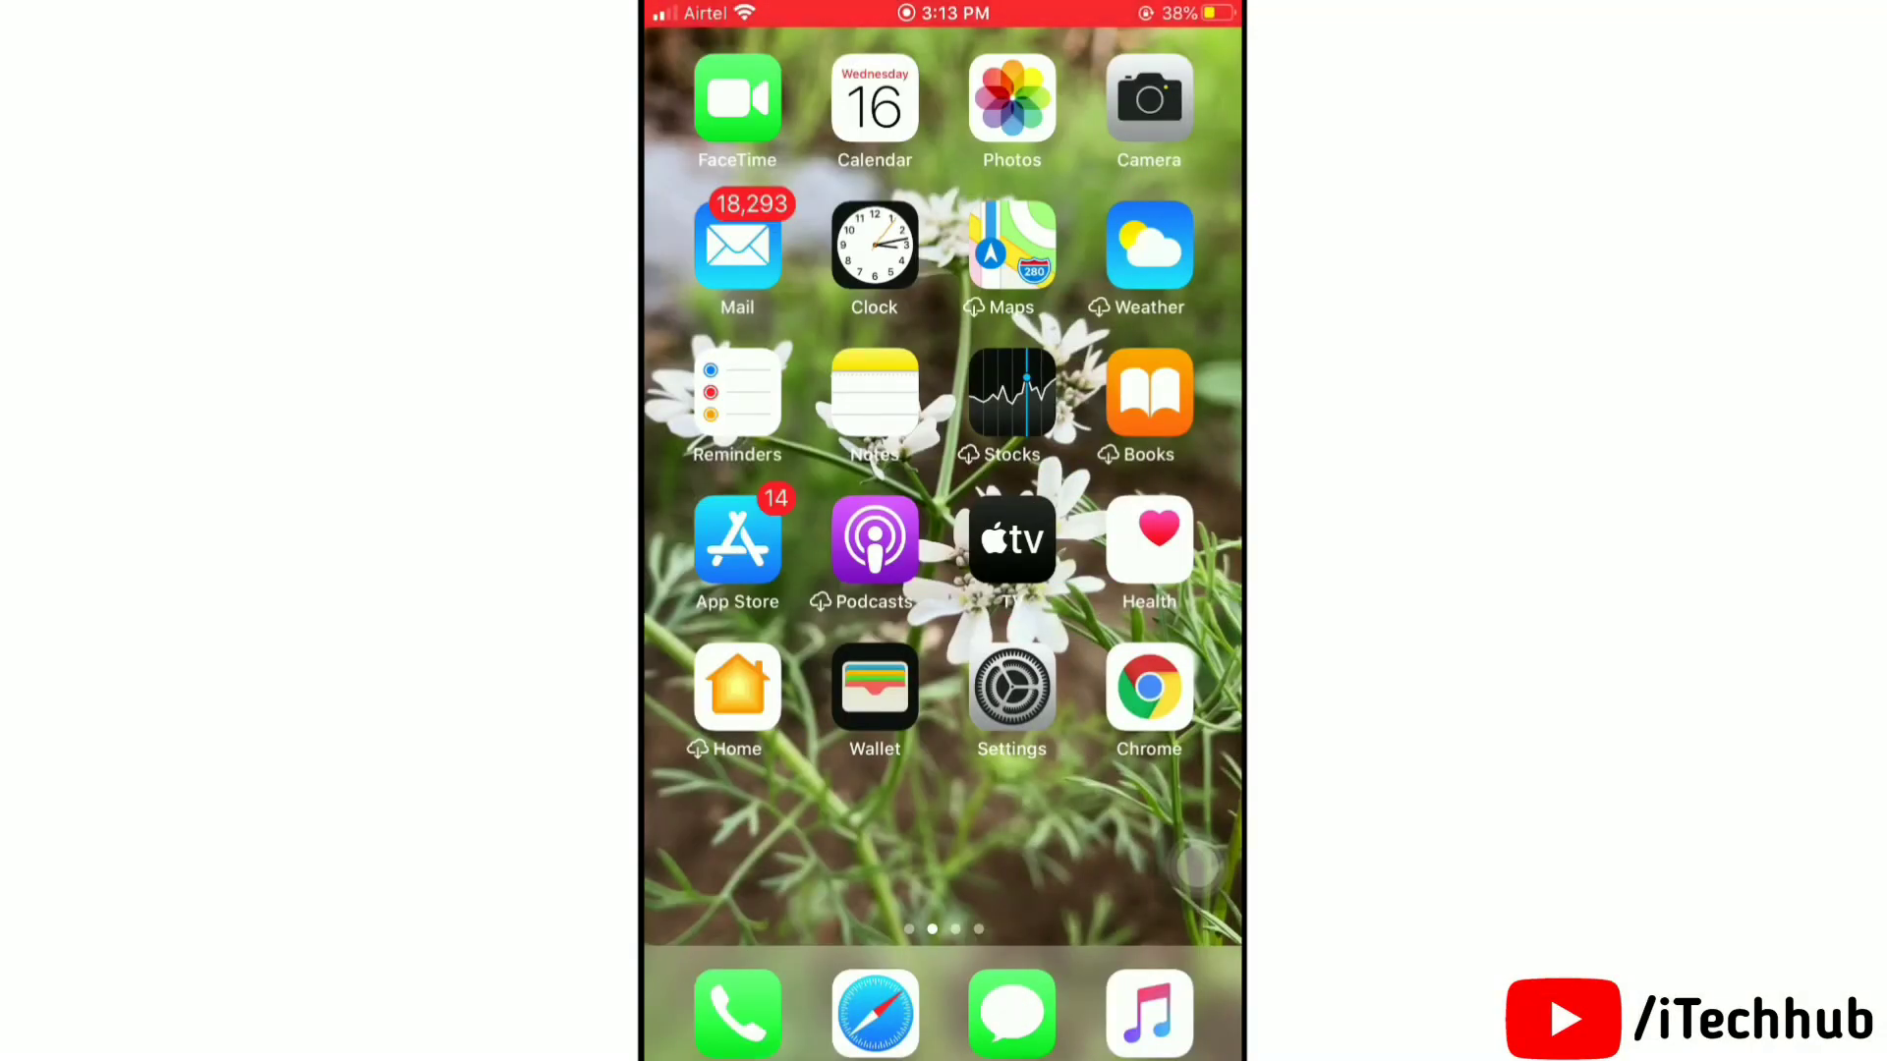
- Check iPhone Storage under General to see how much space each app uses
{"action": "left_click", "coordinate": [1011, 686]}
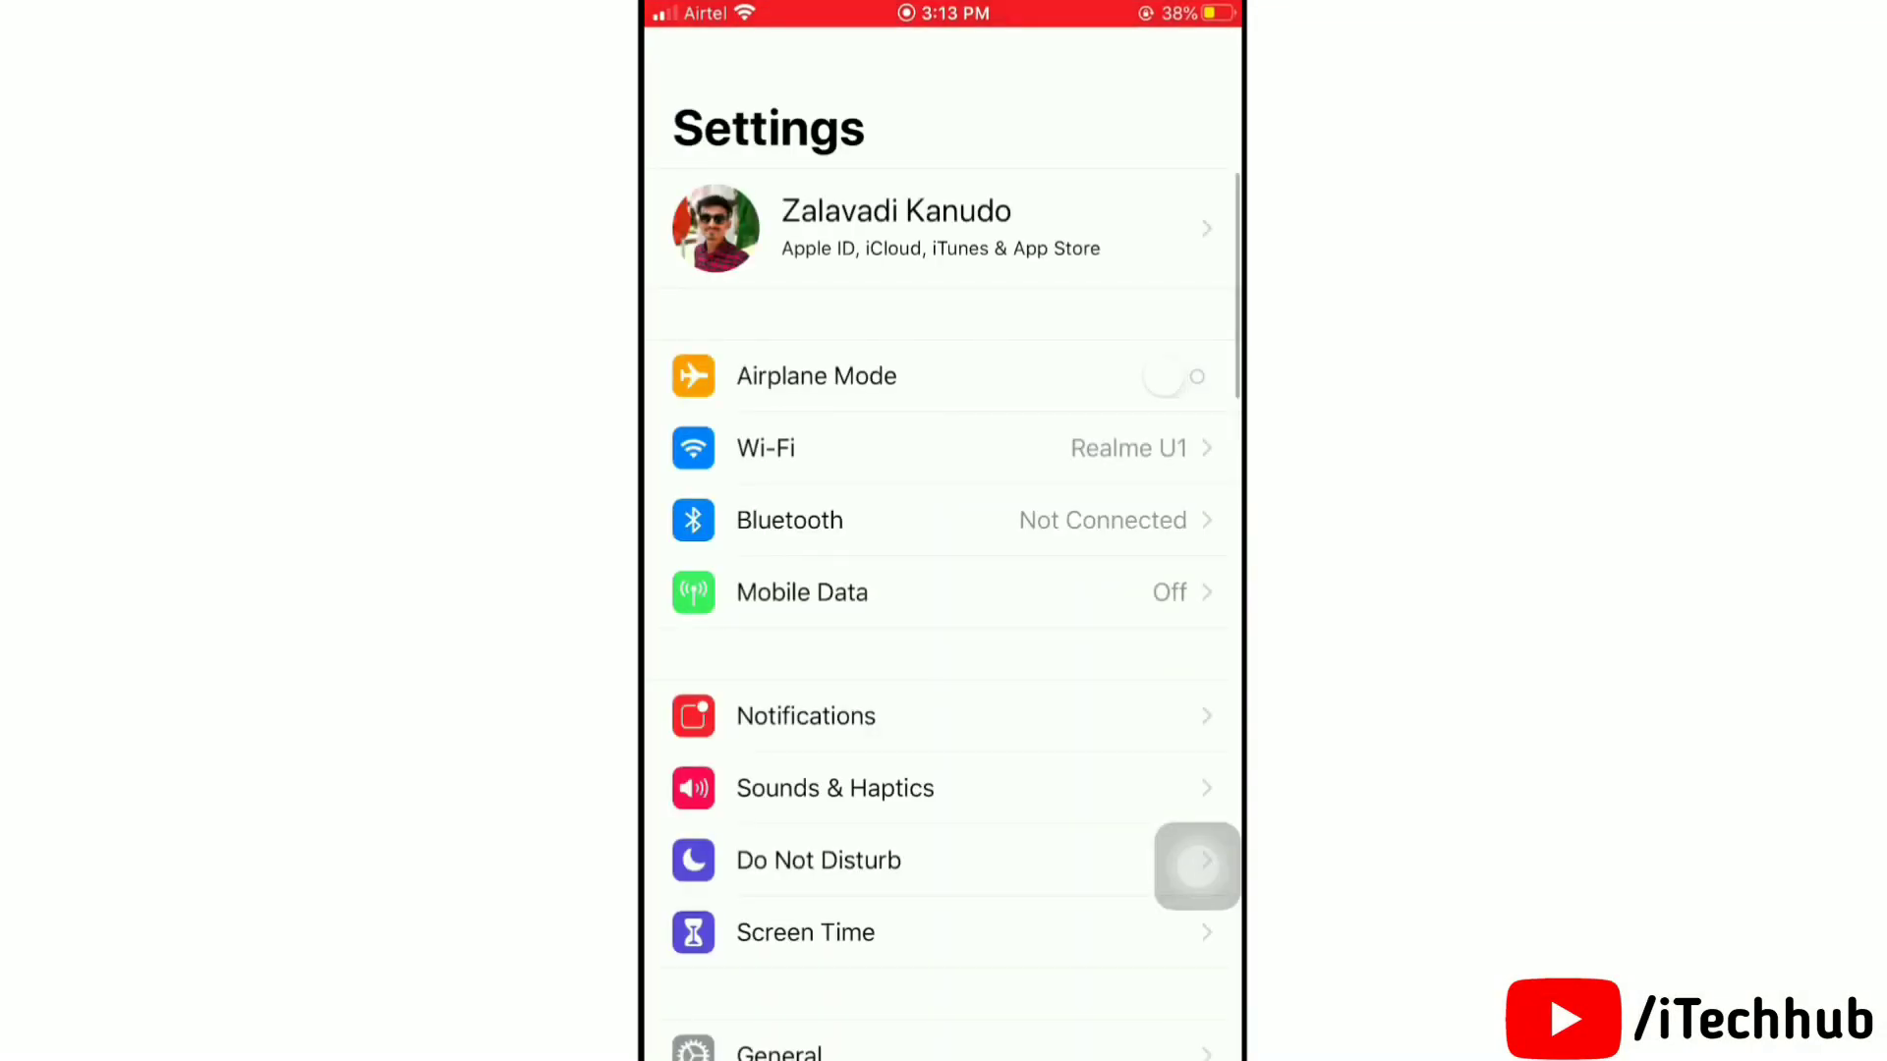
{"action": "scroll", "scroll_direction": "down", "scroll_amount": 3}
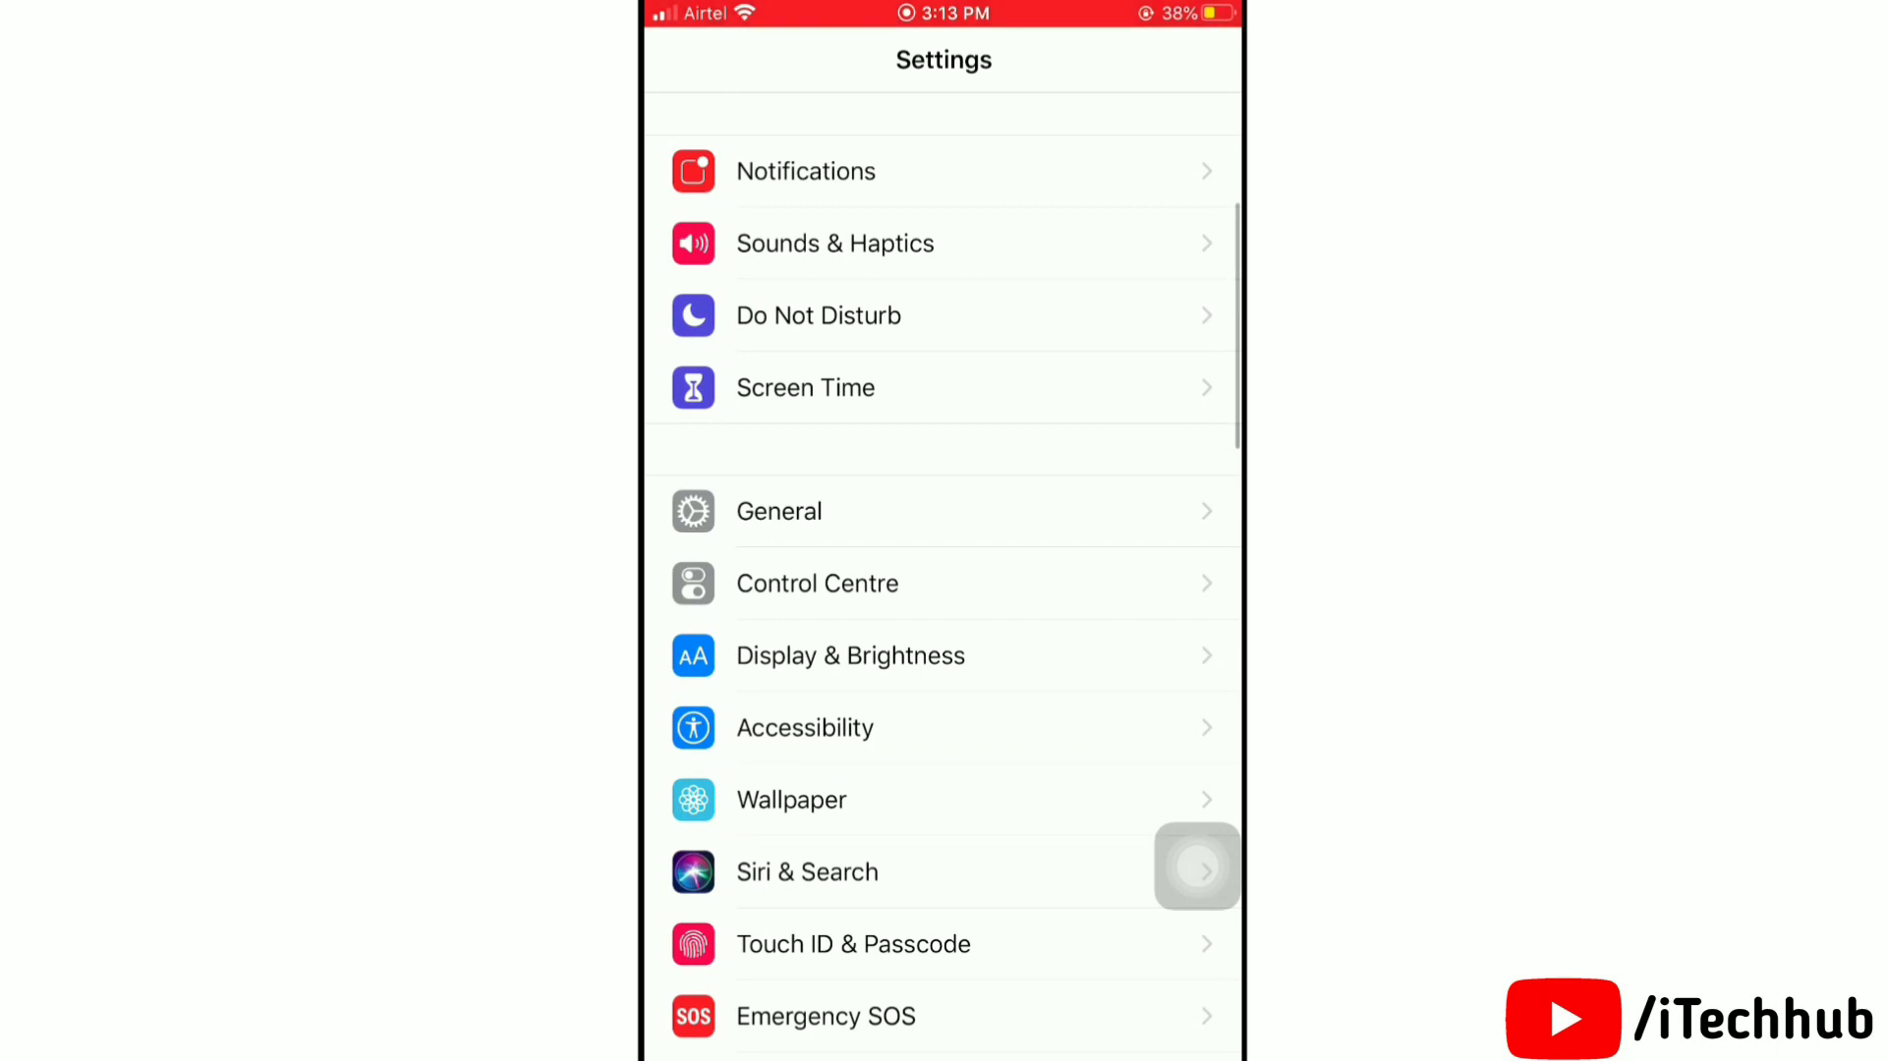
{"action": "left_click", "coordinate": [778, 511]}
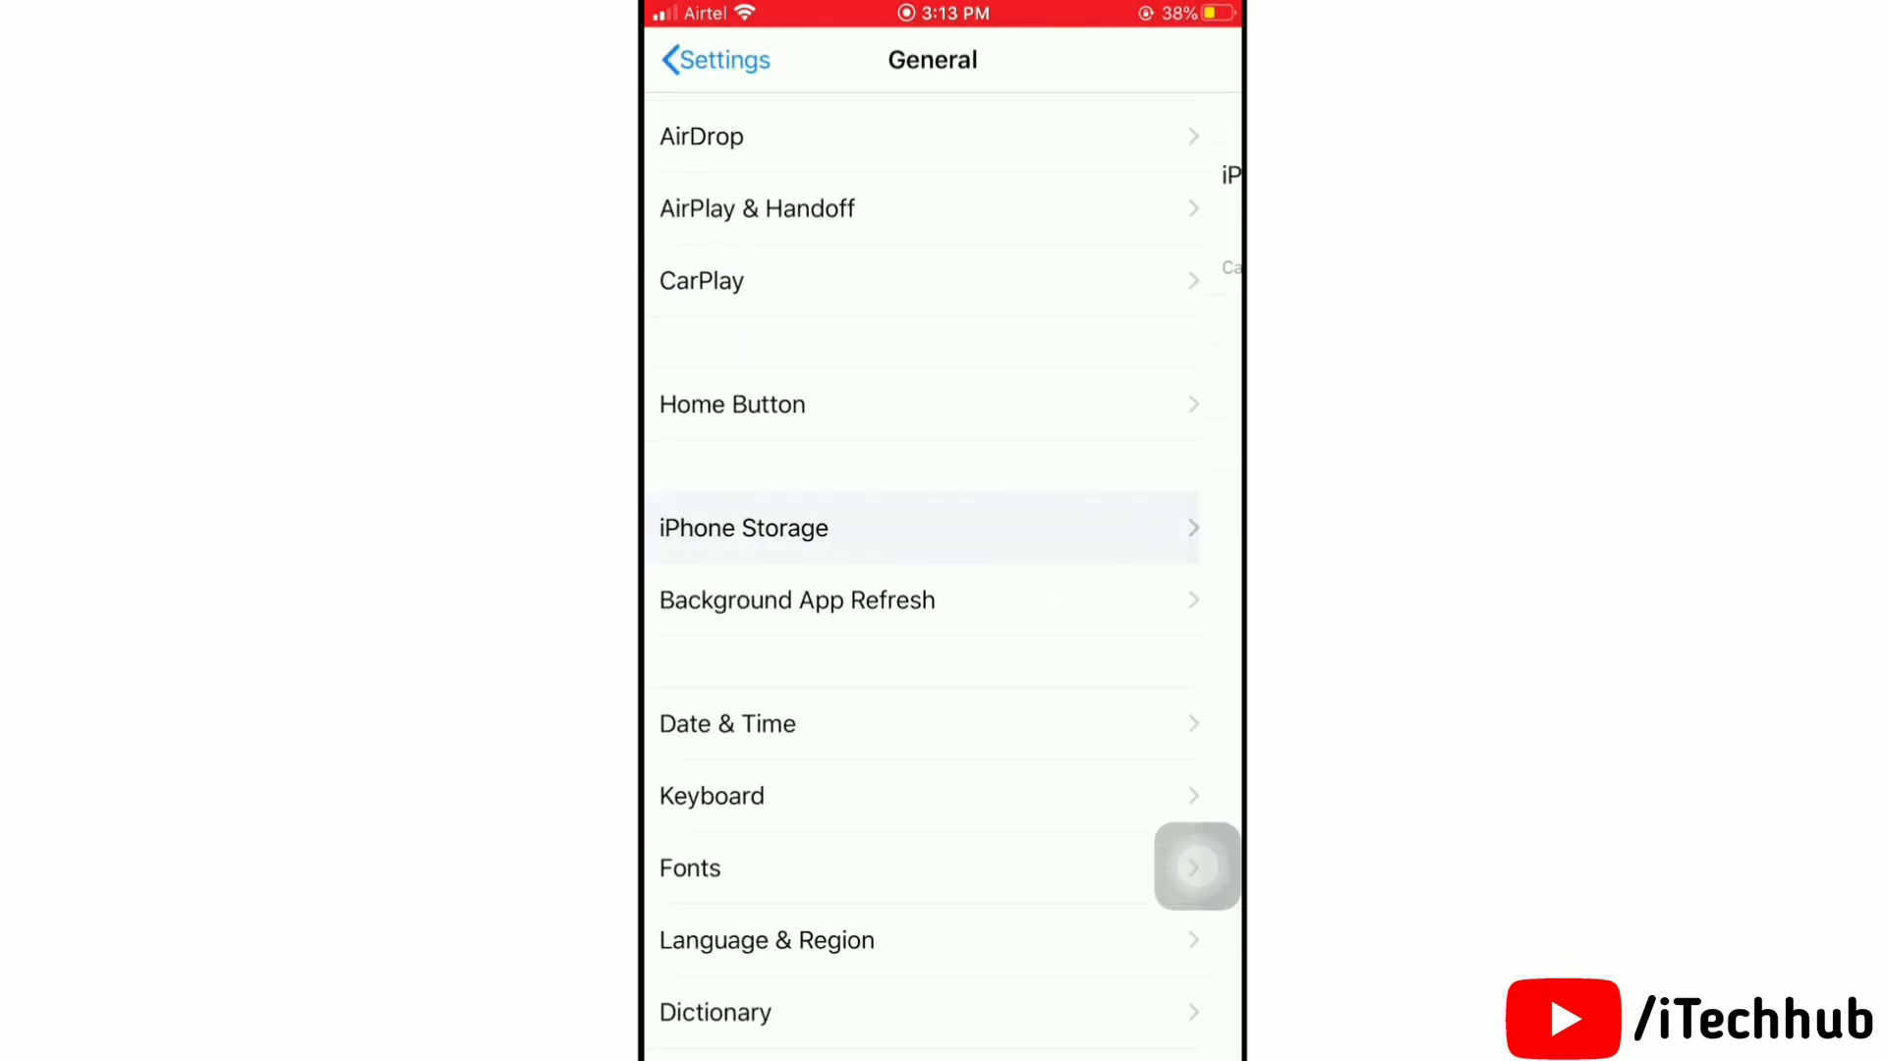
{"action": "left_click", "coordinate": [743, 527]}
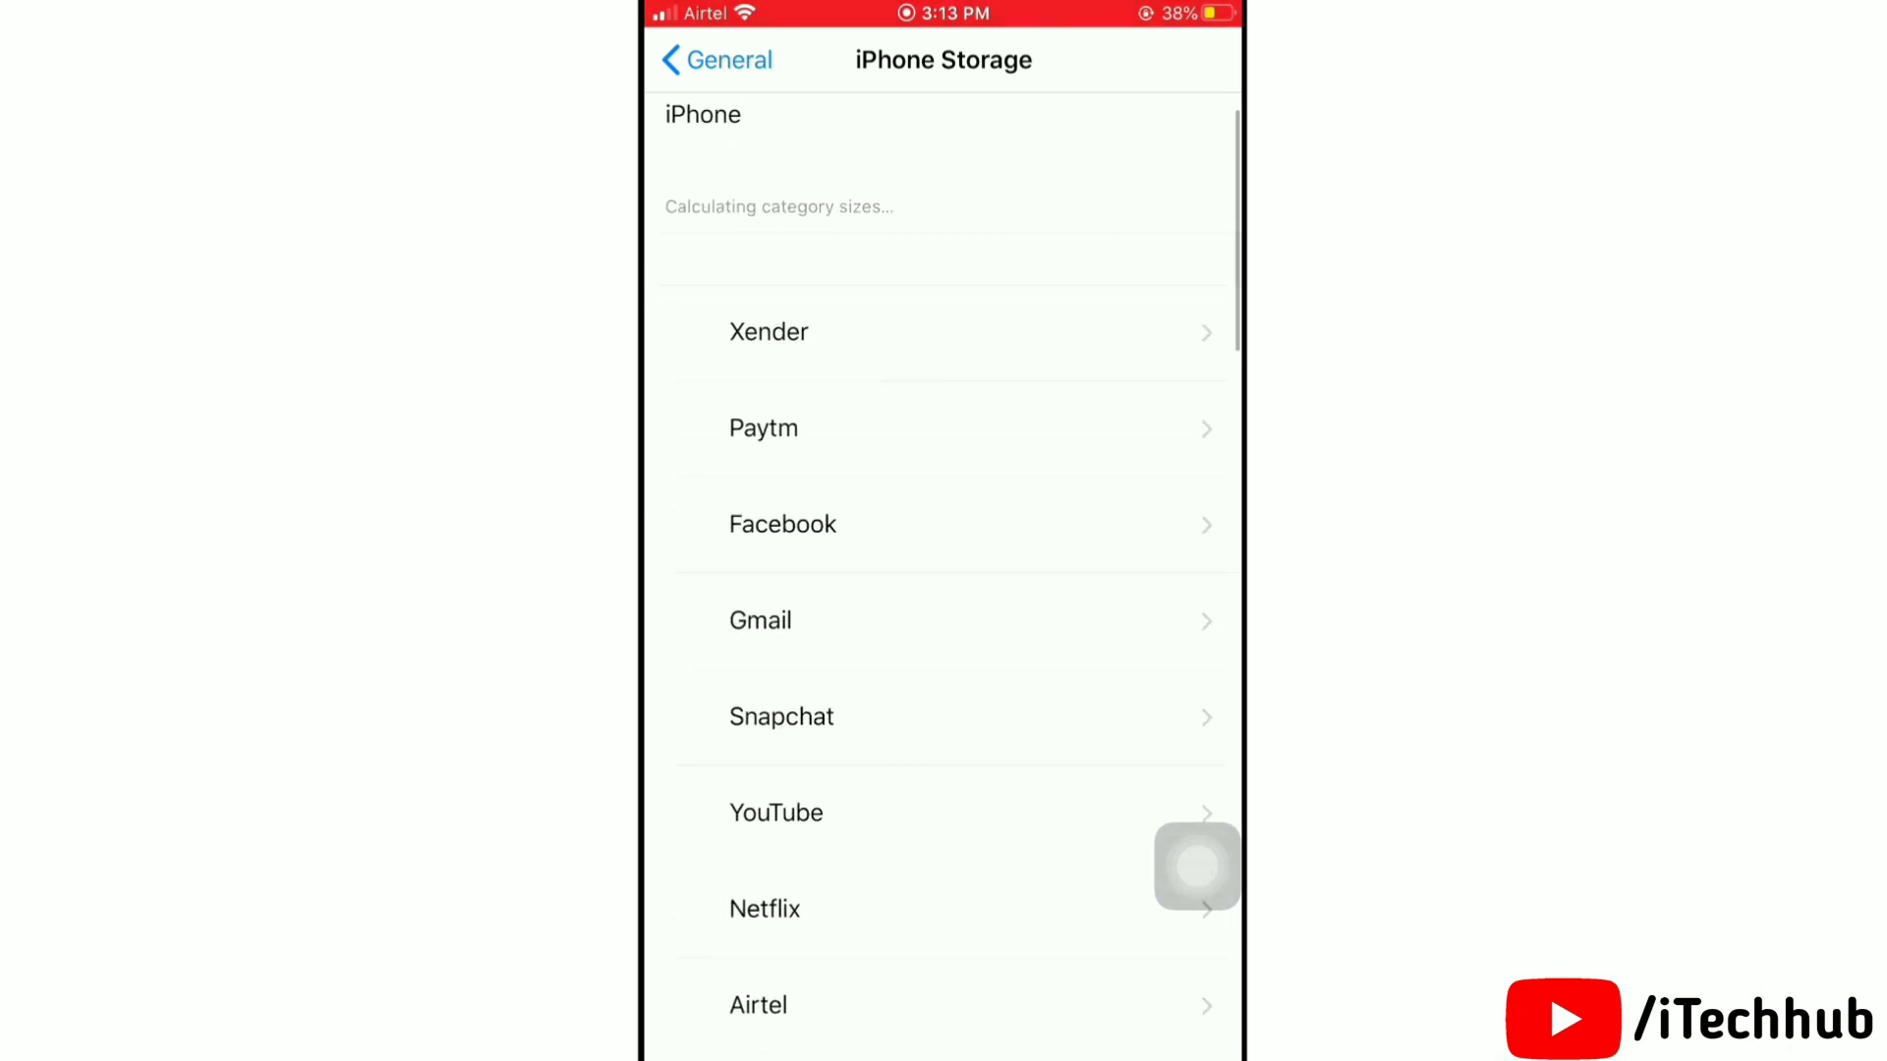
{"action": "scroll", "scroll_direction": "down", "scroll_amount": 3}
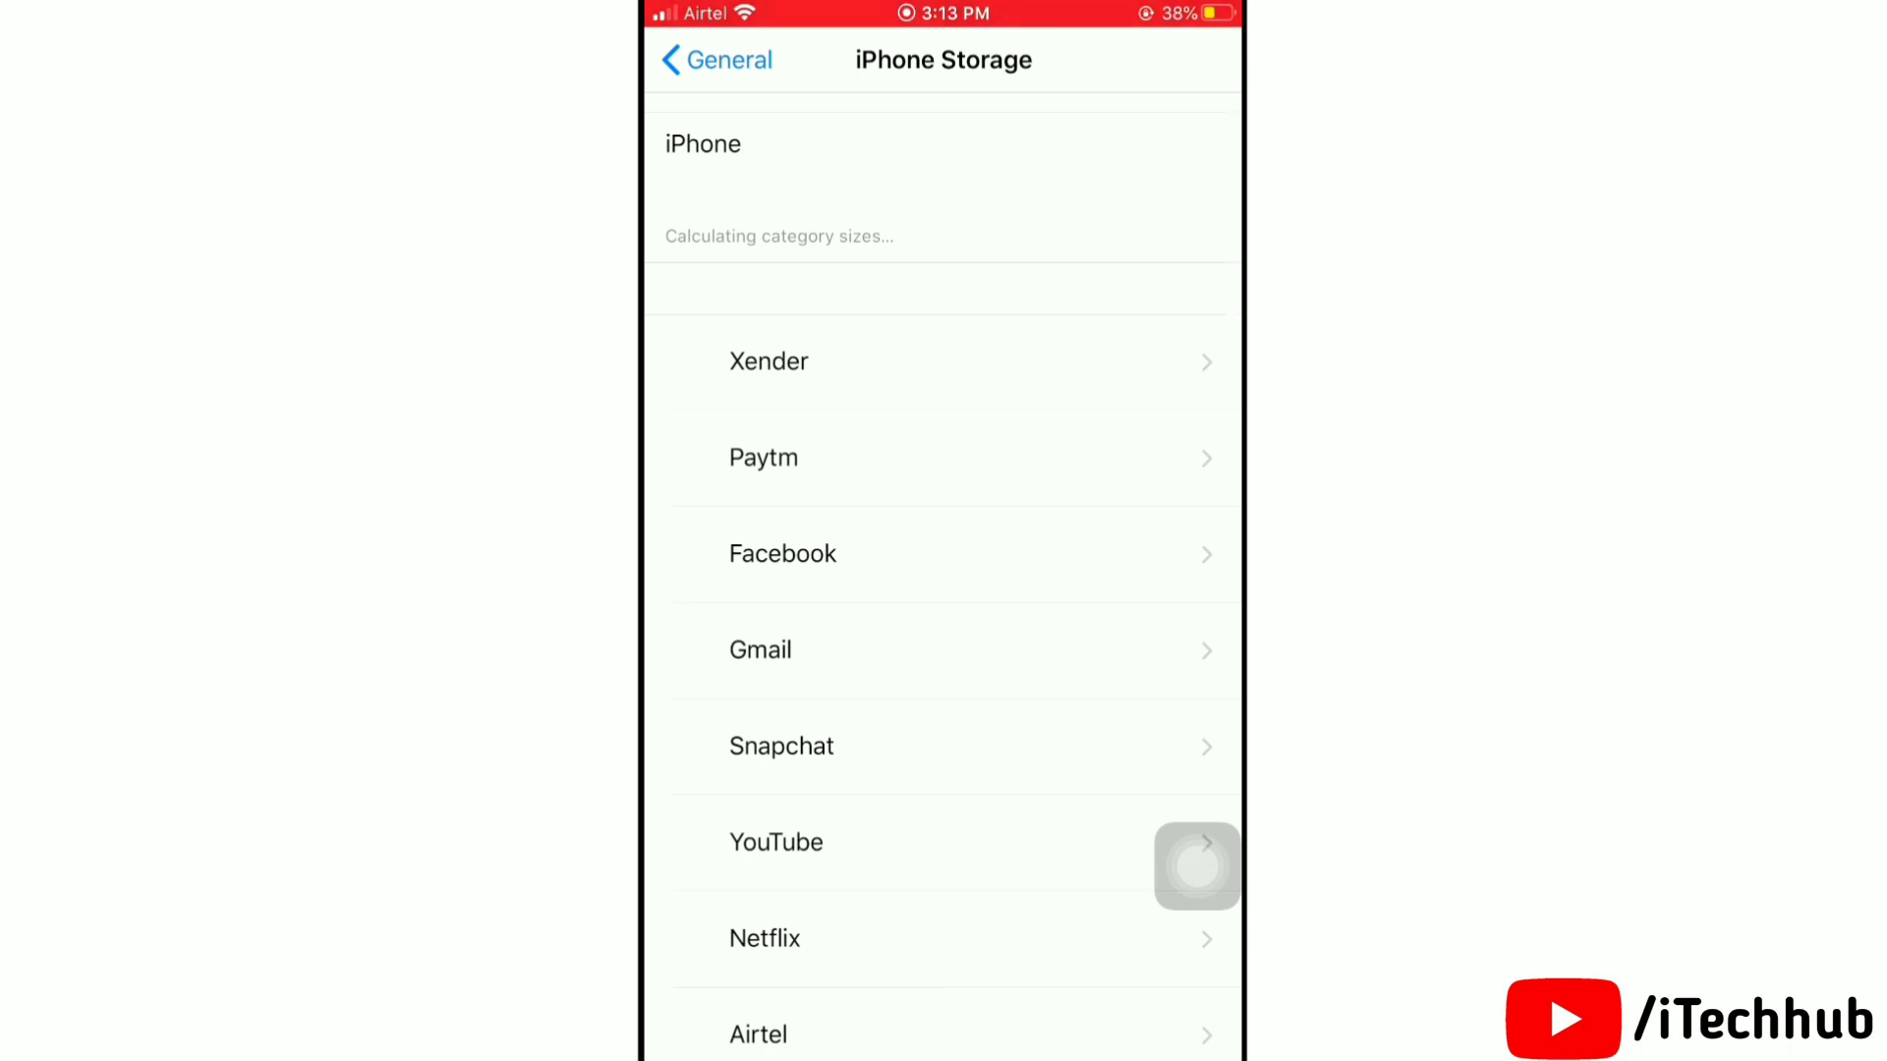
{"action": "scroll", "scroll_direction": "down", "scroll_amount": 3}
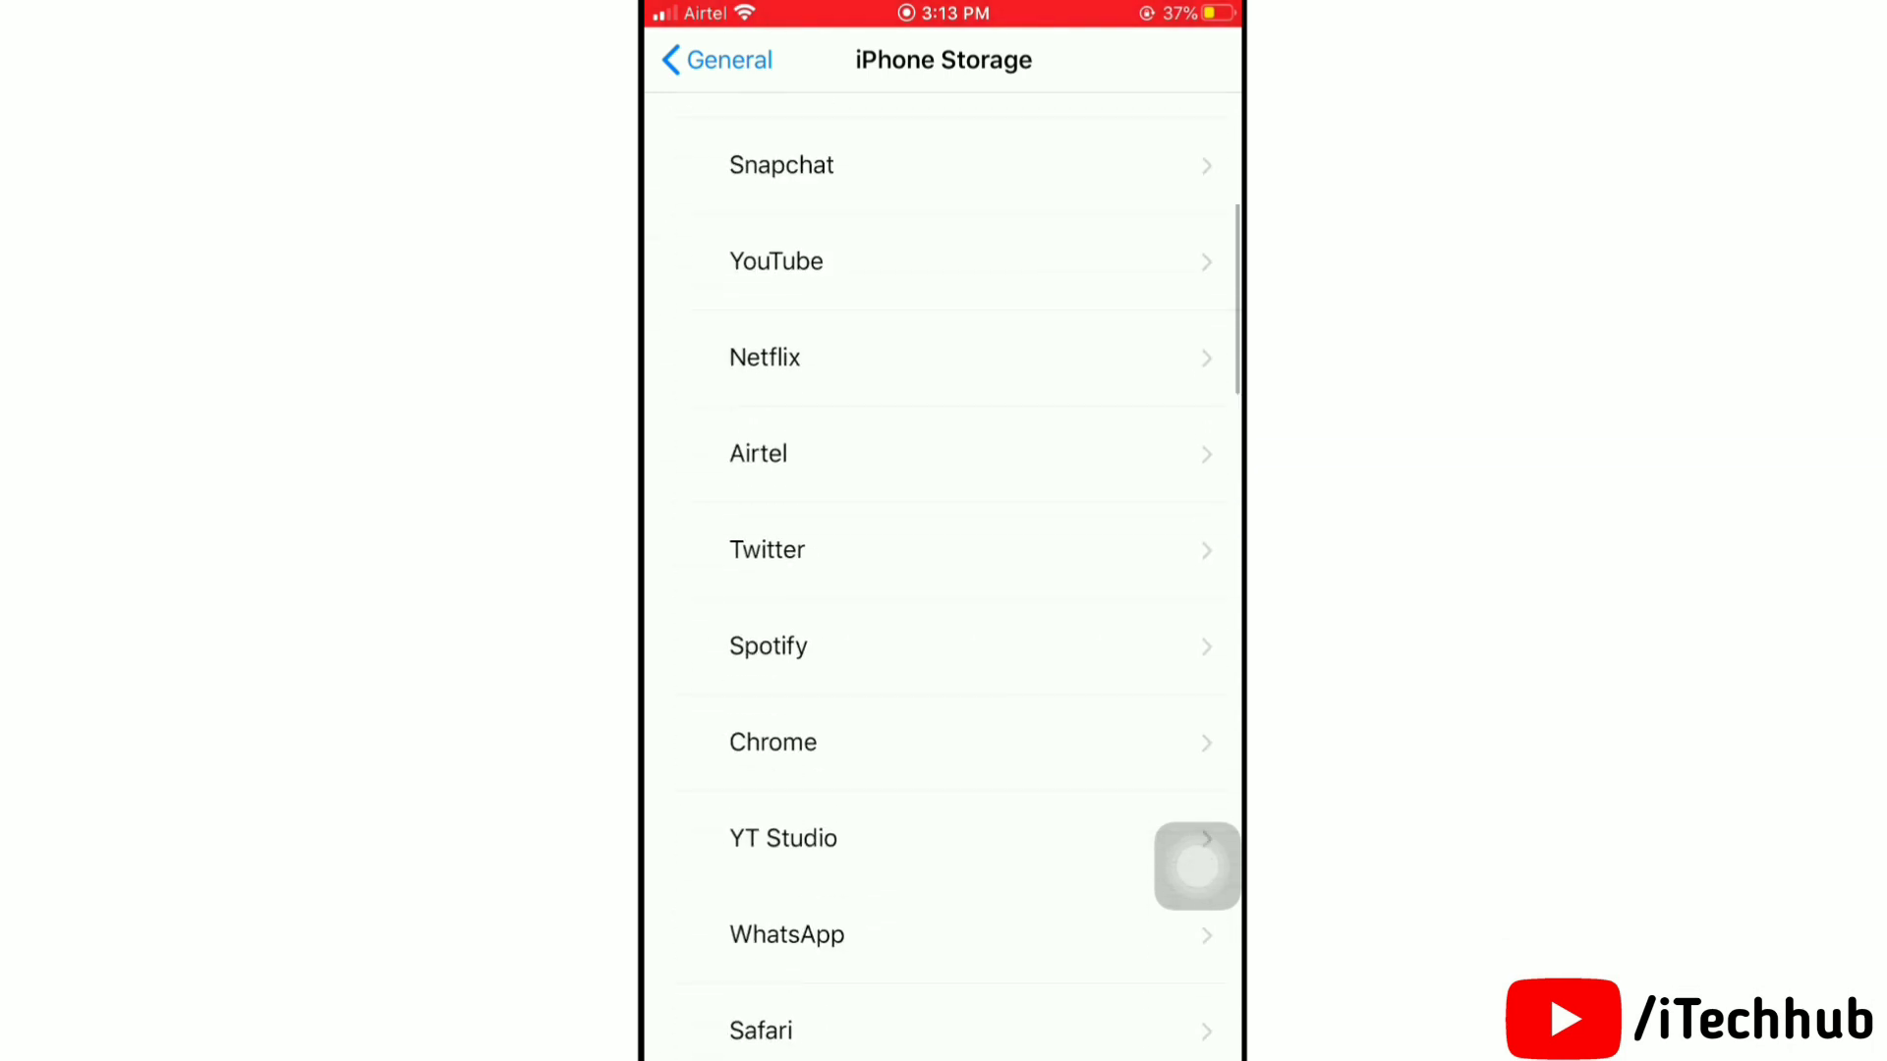
{"action": "scroll", "scroll_direction": "down", "scroll_amount": 3}
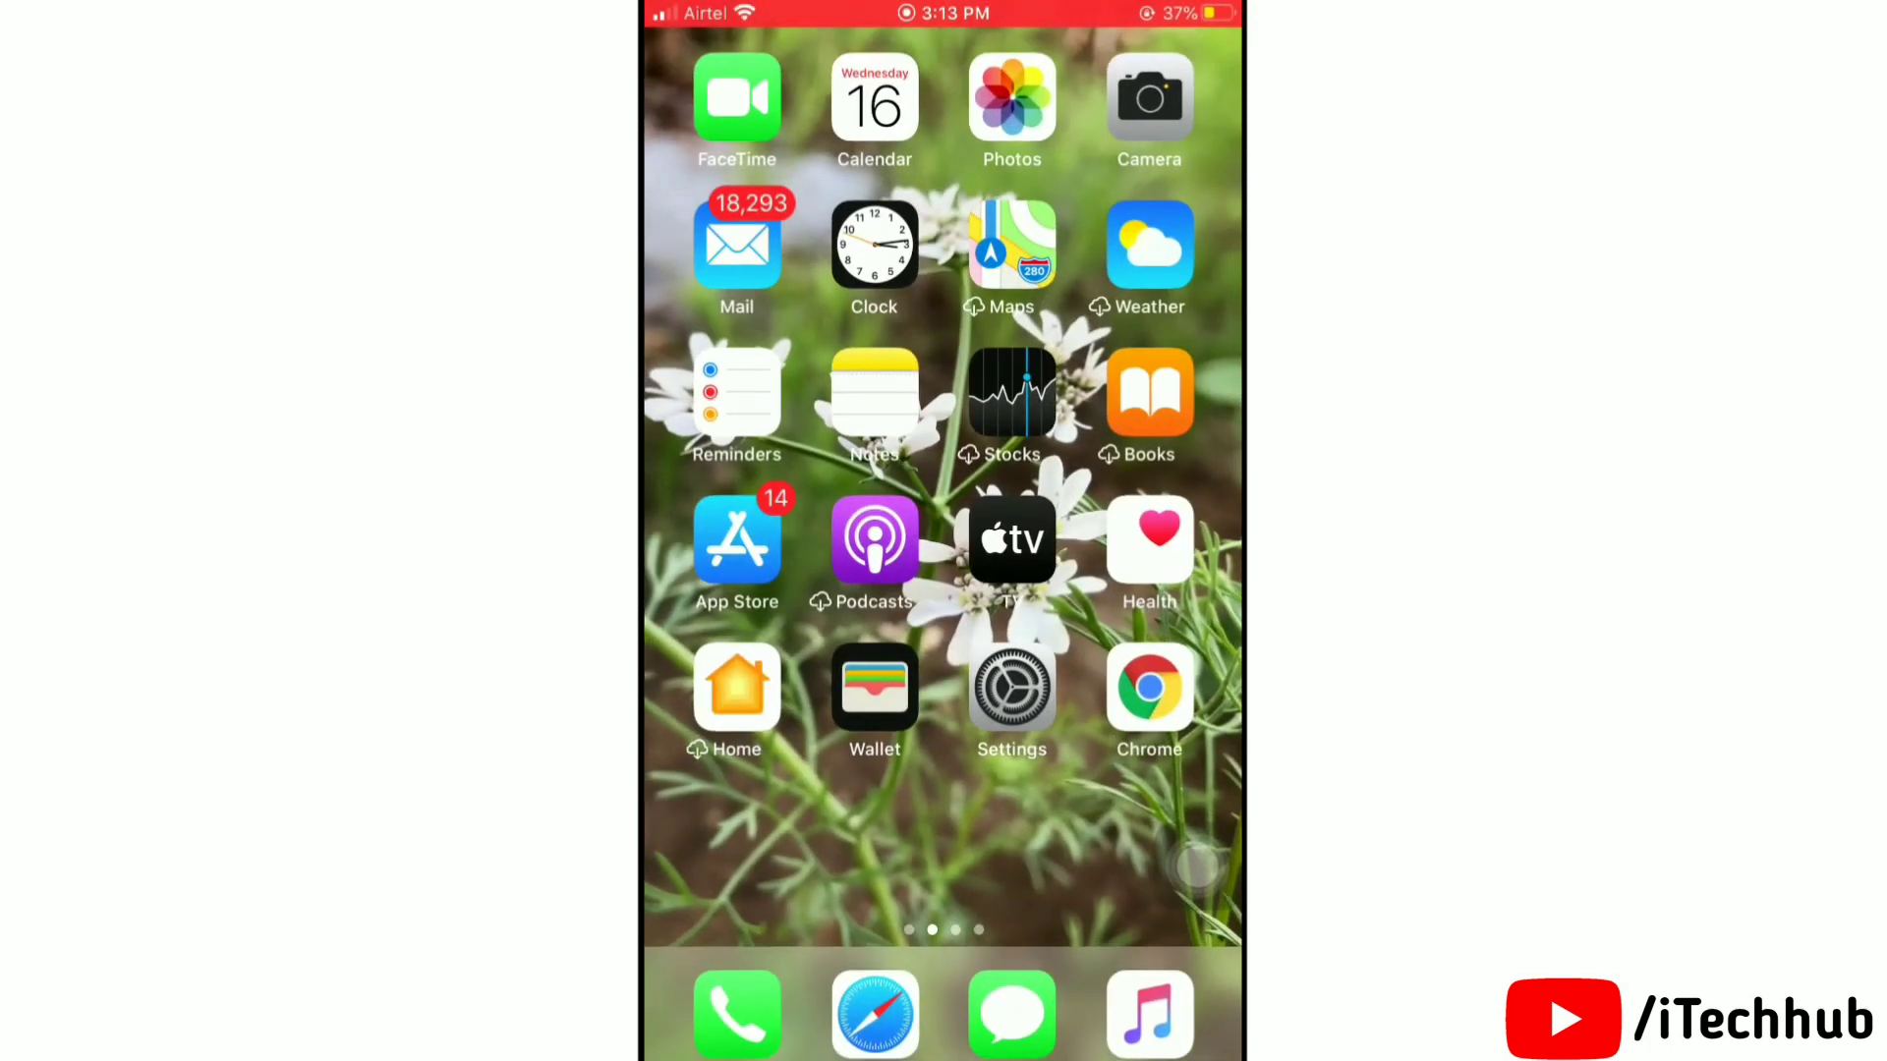
- Return to General and reach Shut Down to restart the iPhone
{"action": "scroll", "scroll_direction": "left", "scroll_amount": 3}
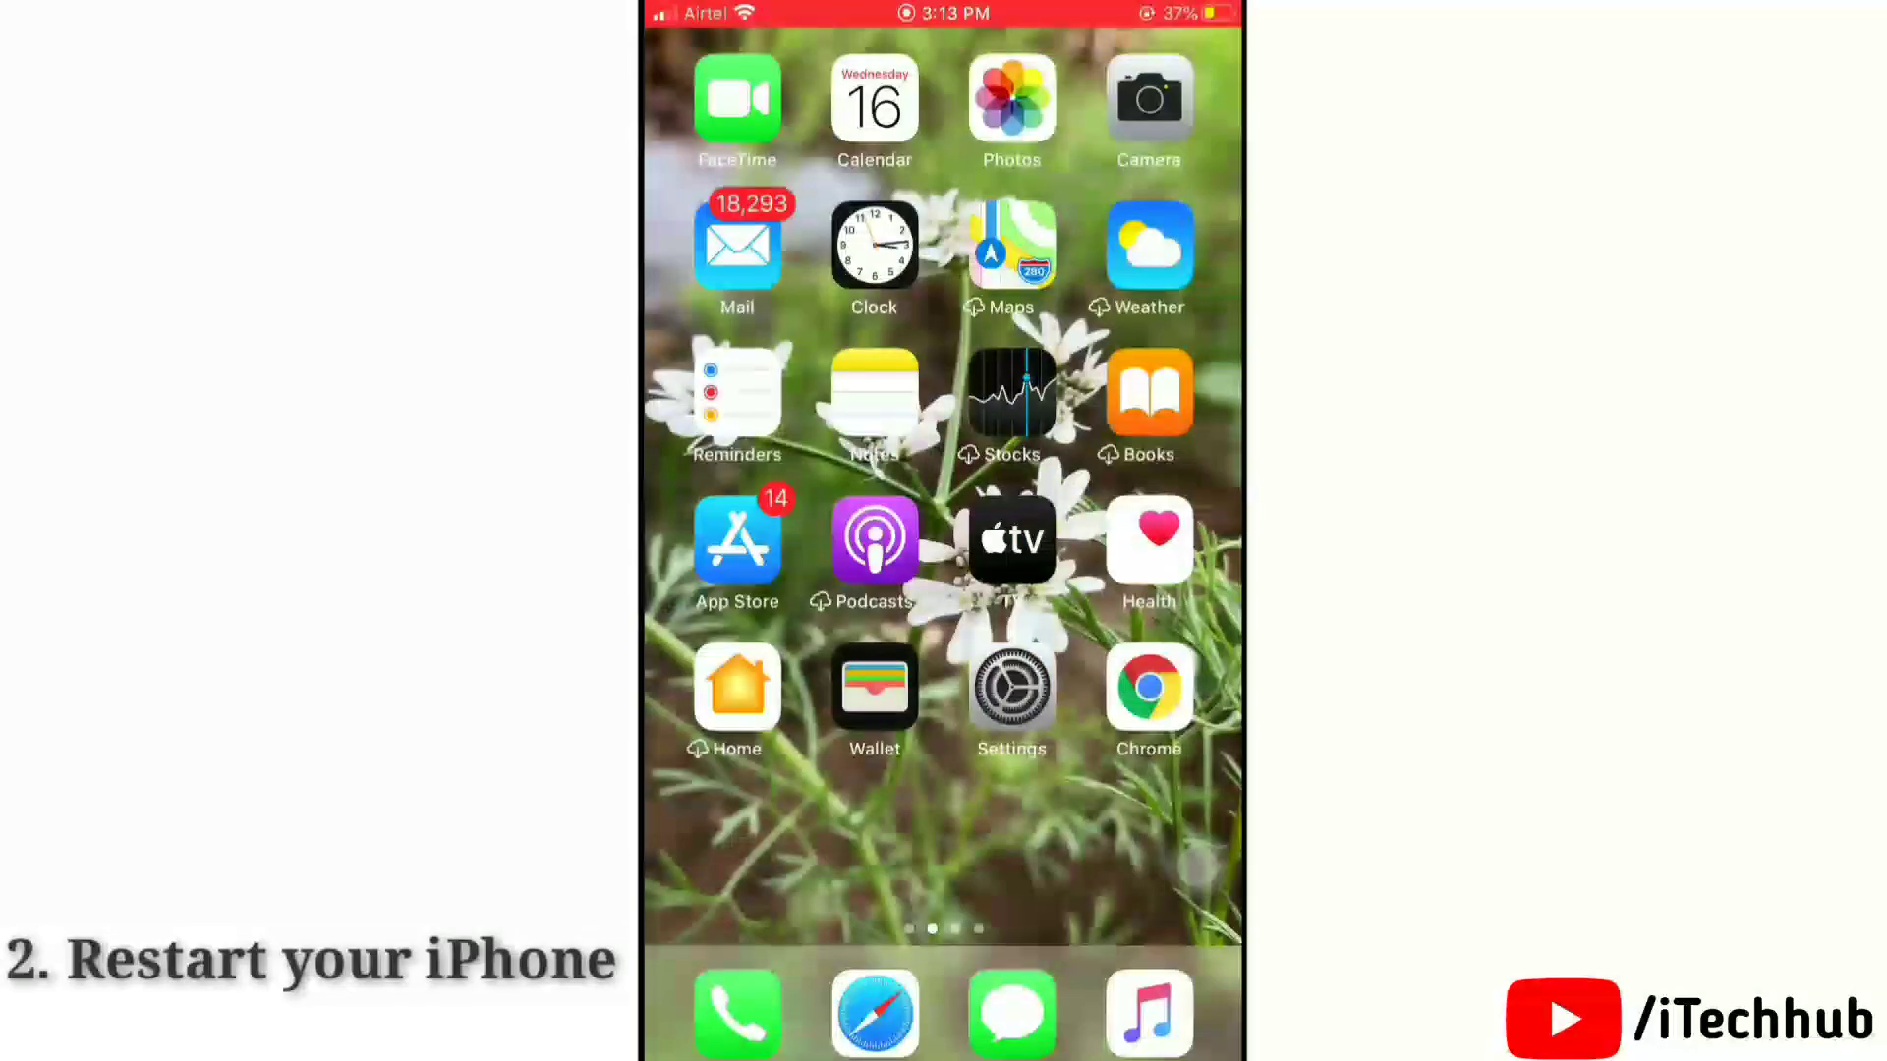
{"action": "left_click", "coordinate": [1010, 686]}
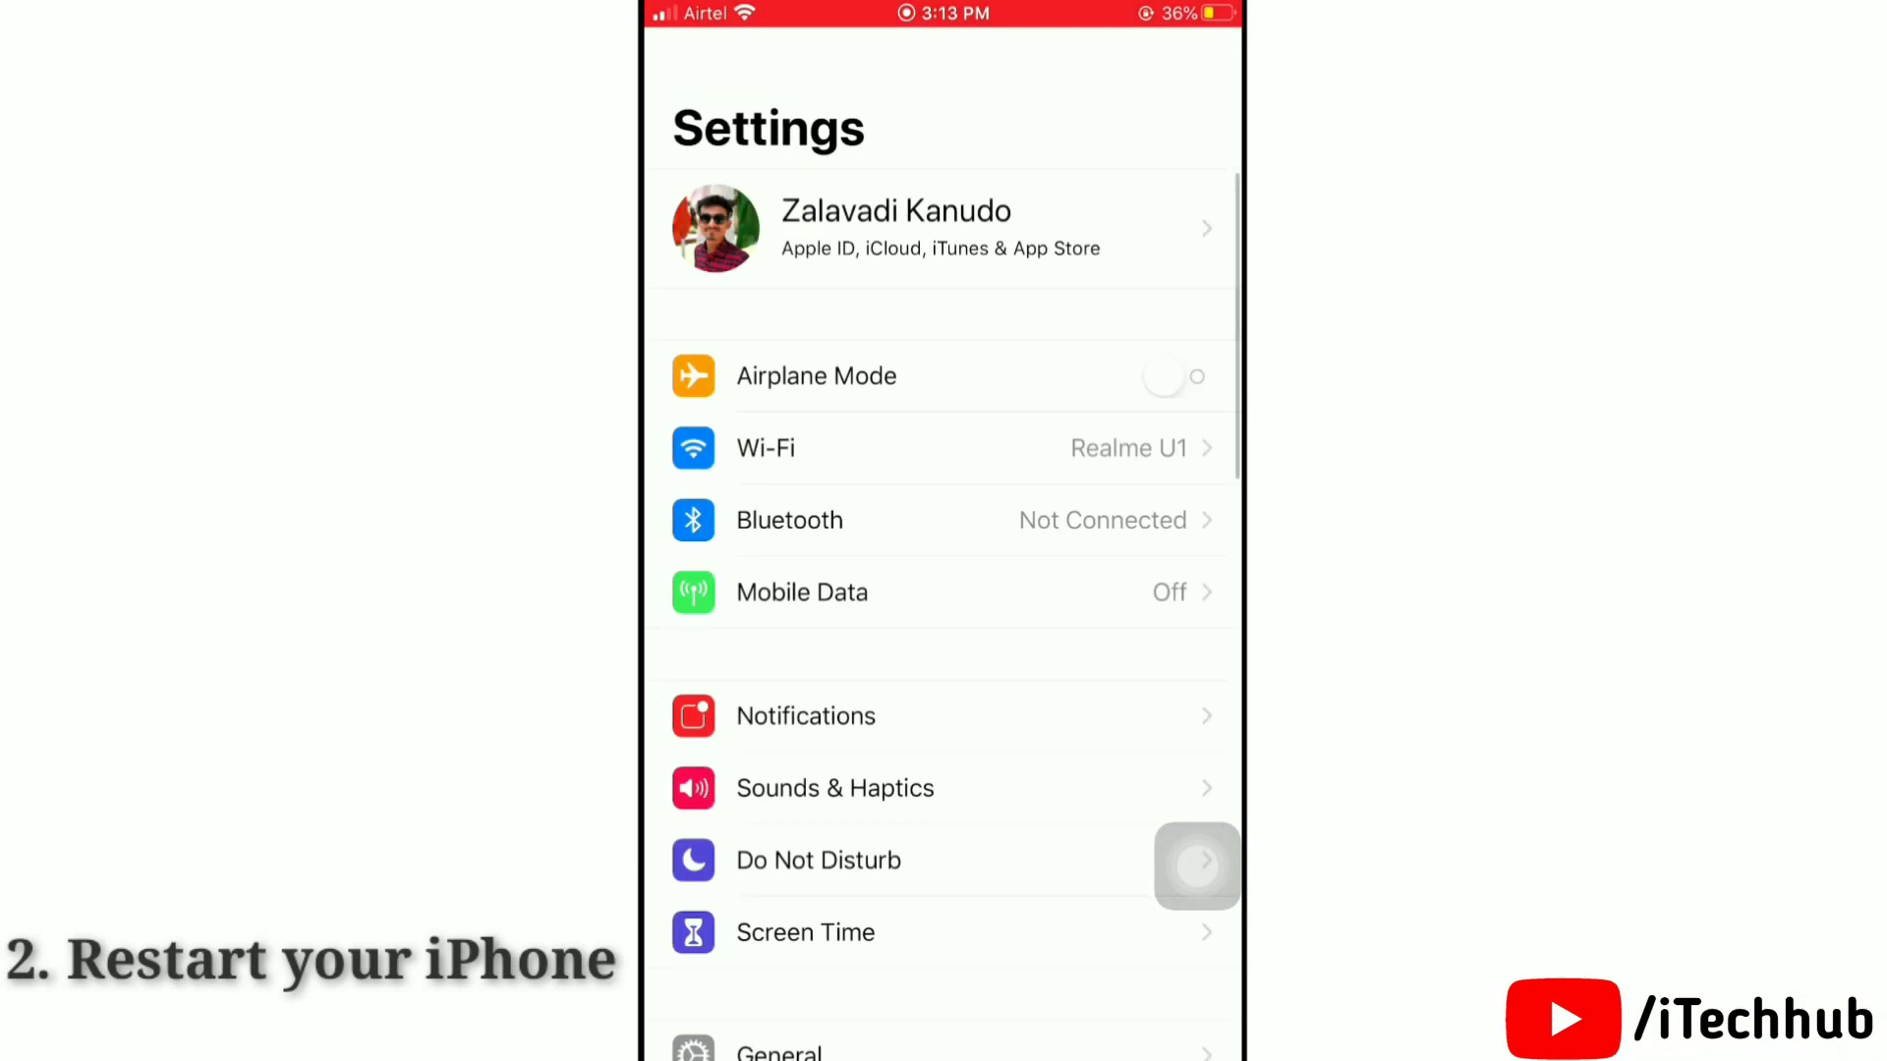
{"action": "scroll", "scroll_direction": "down", "scroll_amount": 3}
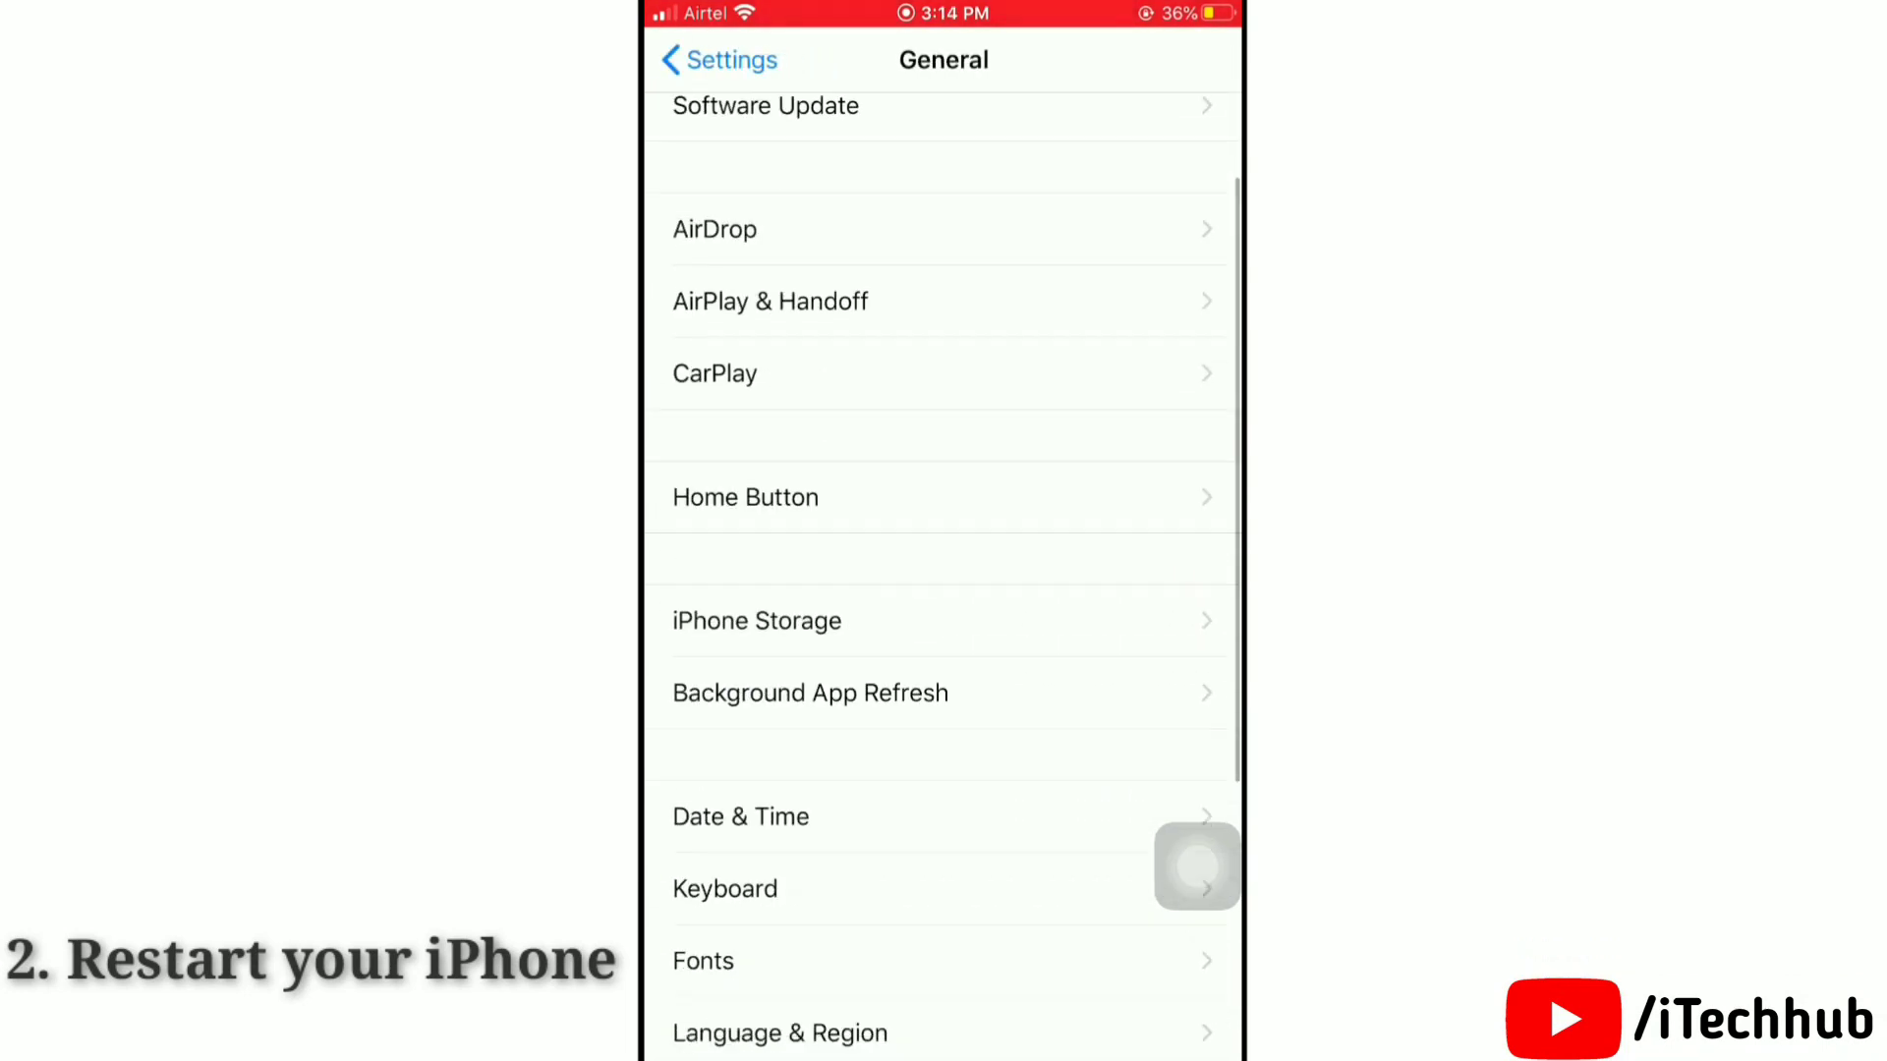
{"action": "scroll", "scroll_direction": "down", "scroll_amount": 3}
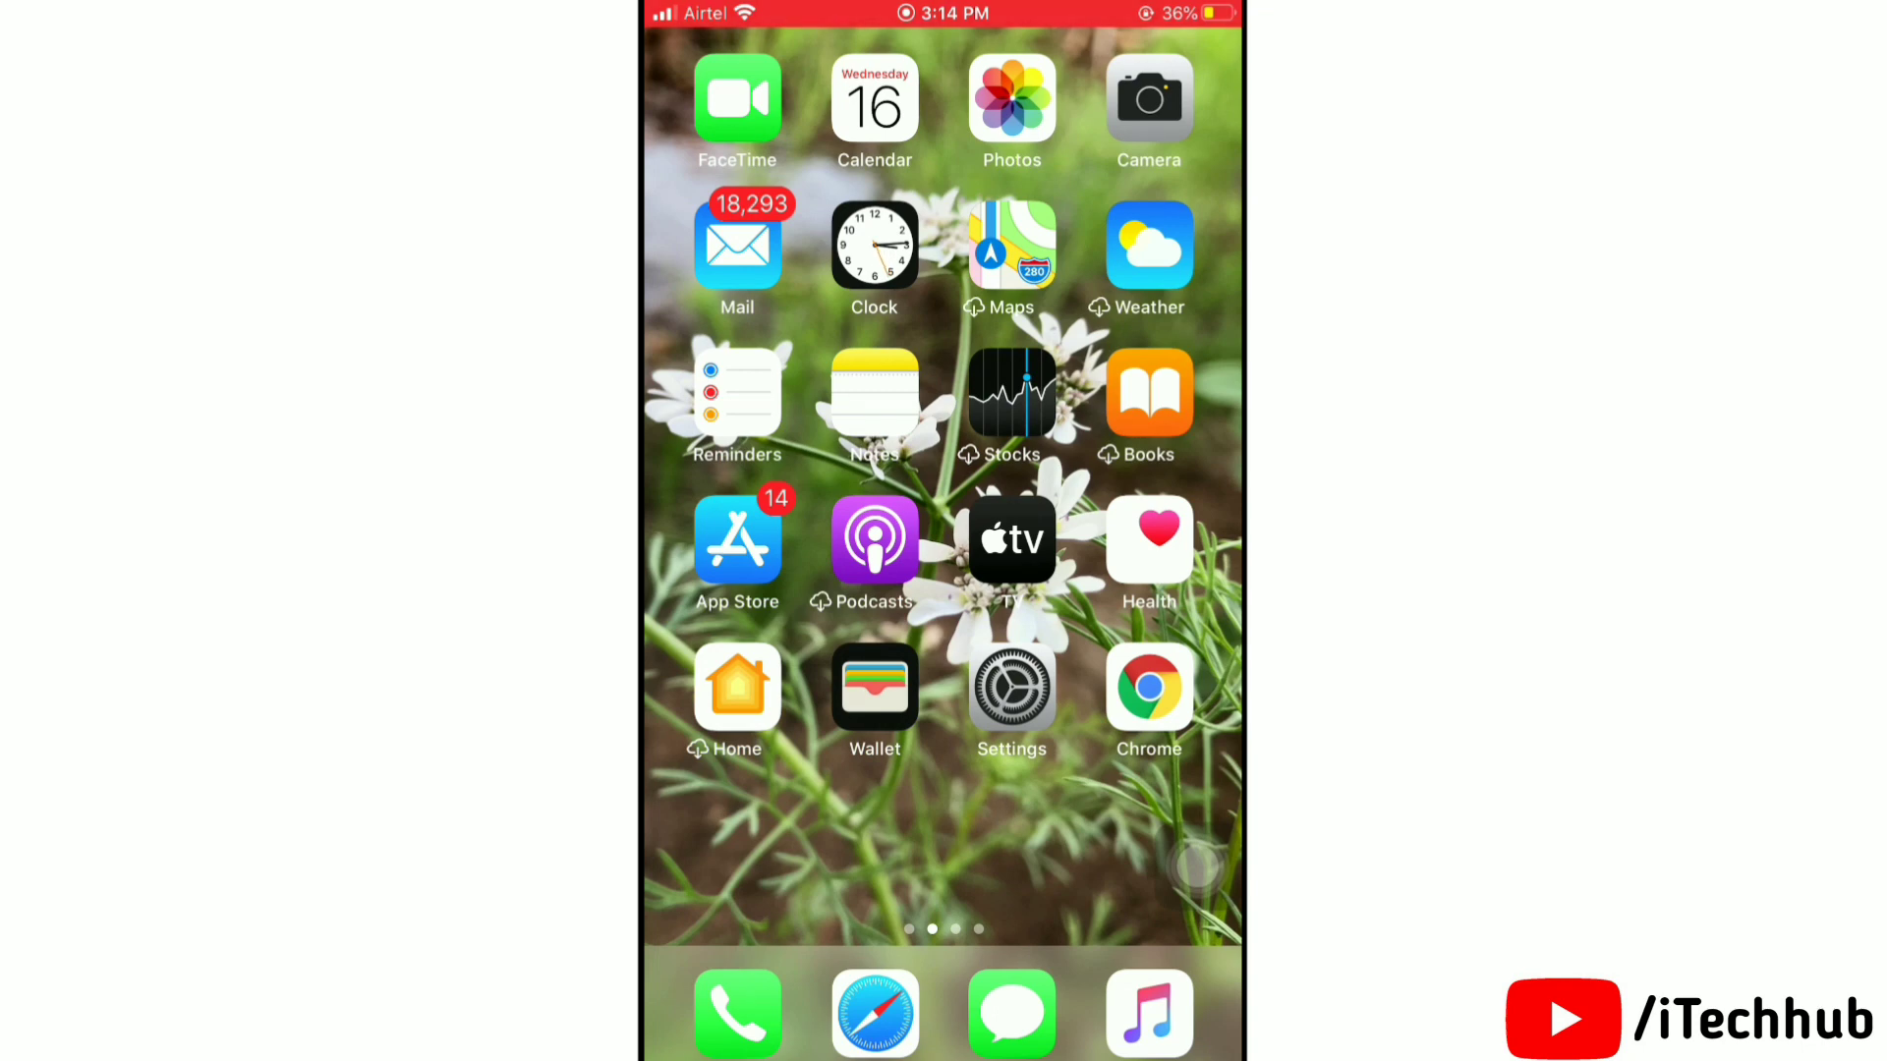
- Reset Network Settings to factory defaults from General > Reset and confirm the action sheet
{"action": "left_click", "coordinate": [1010, 692]}
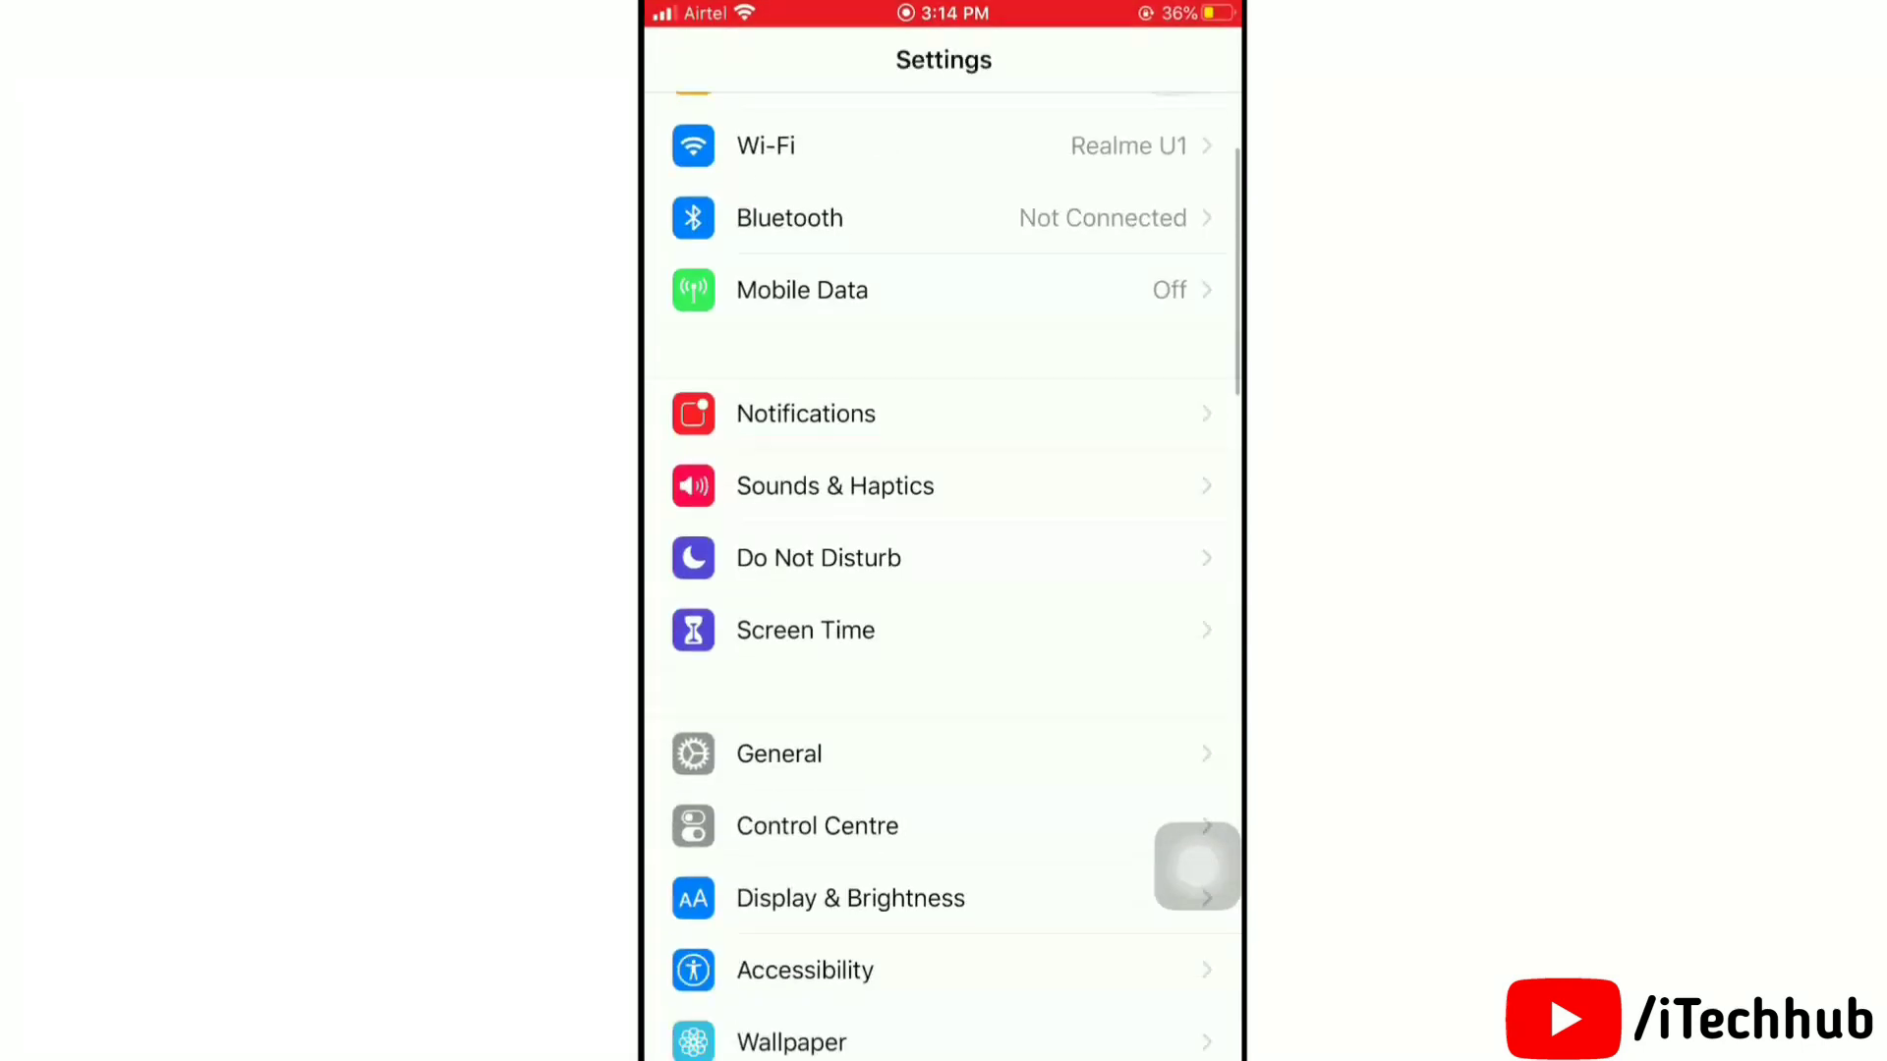
{"action": "left_click", "coordinate": [778, 752]}
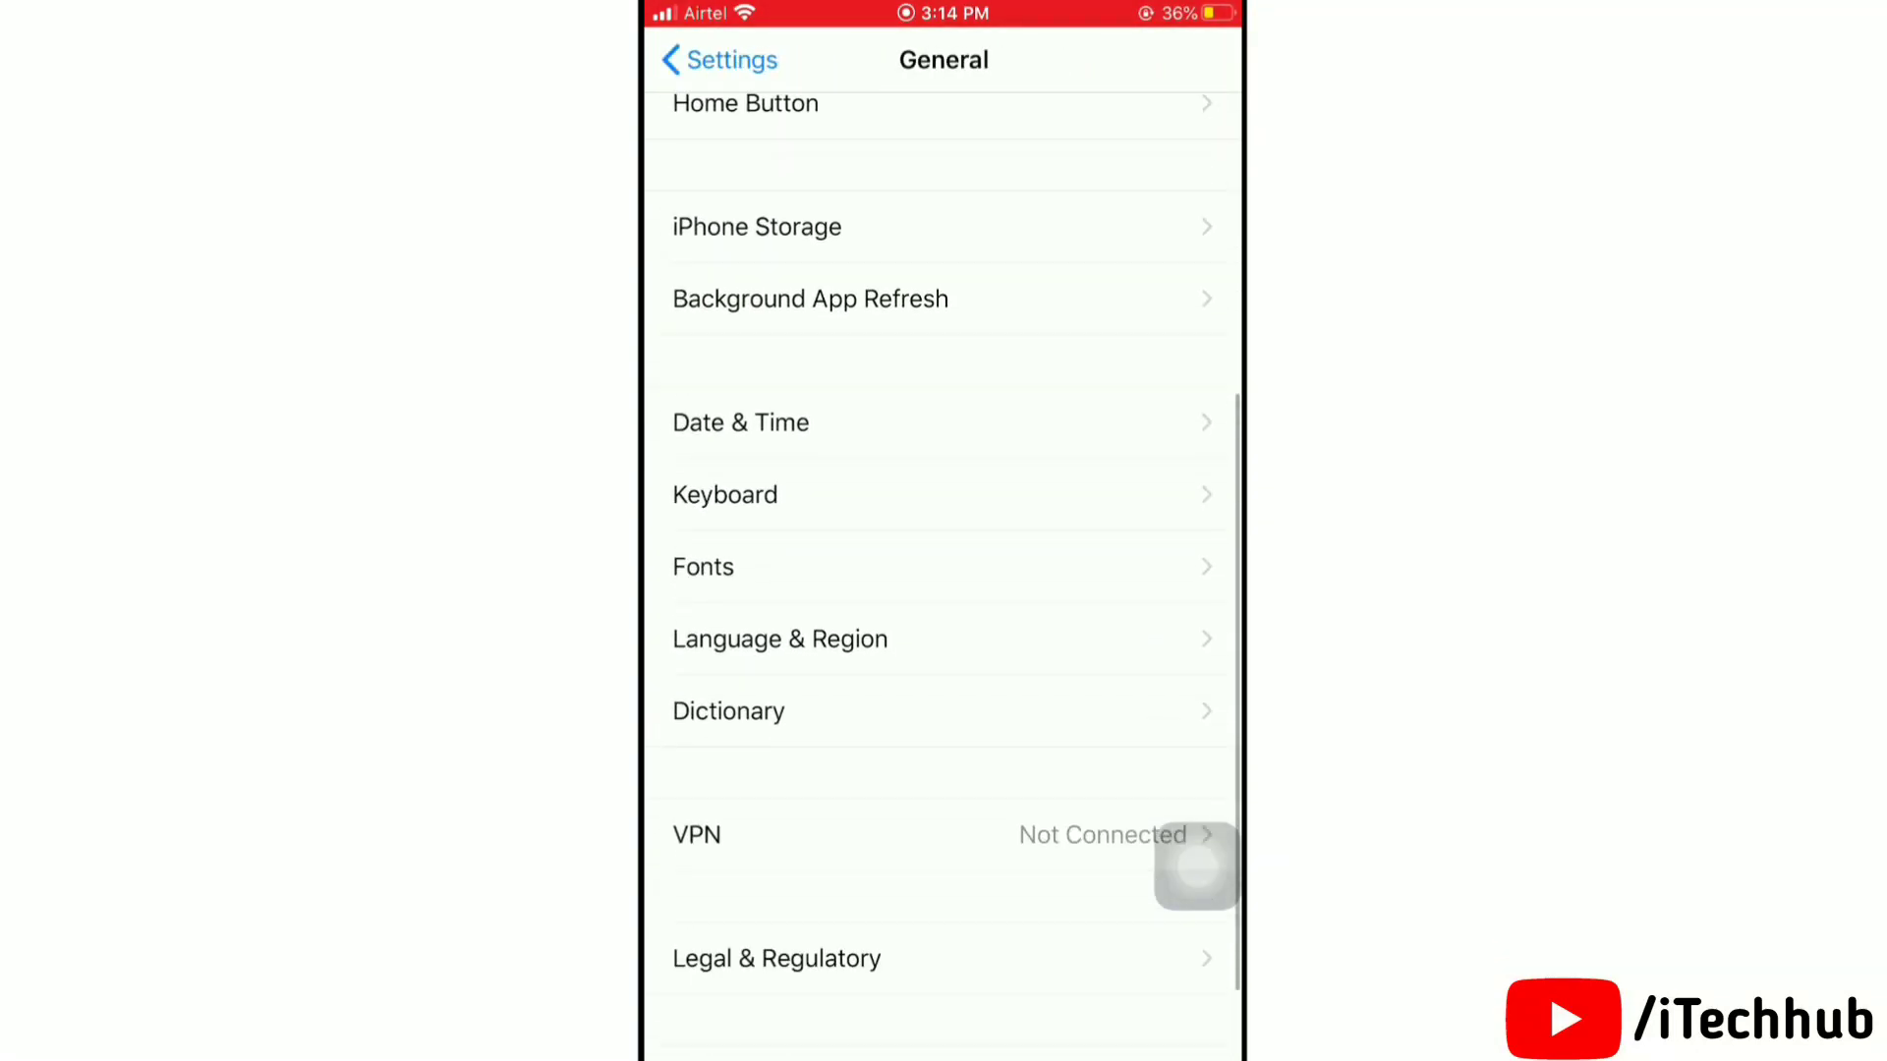
{"action": "scroll", "scroll_direction": "down", "scroll_amount": 3}
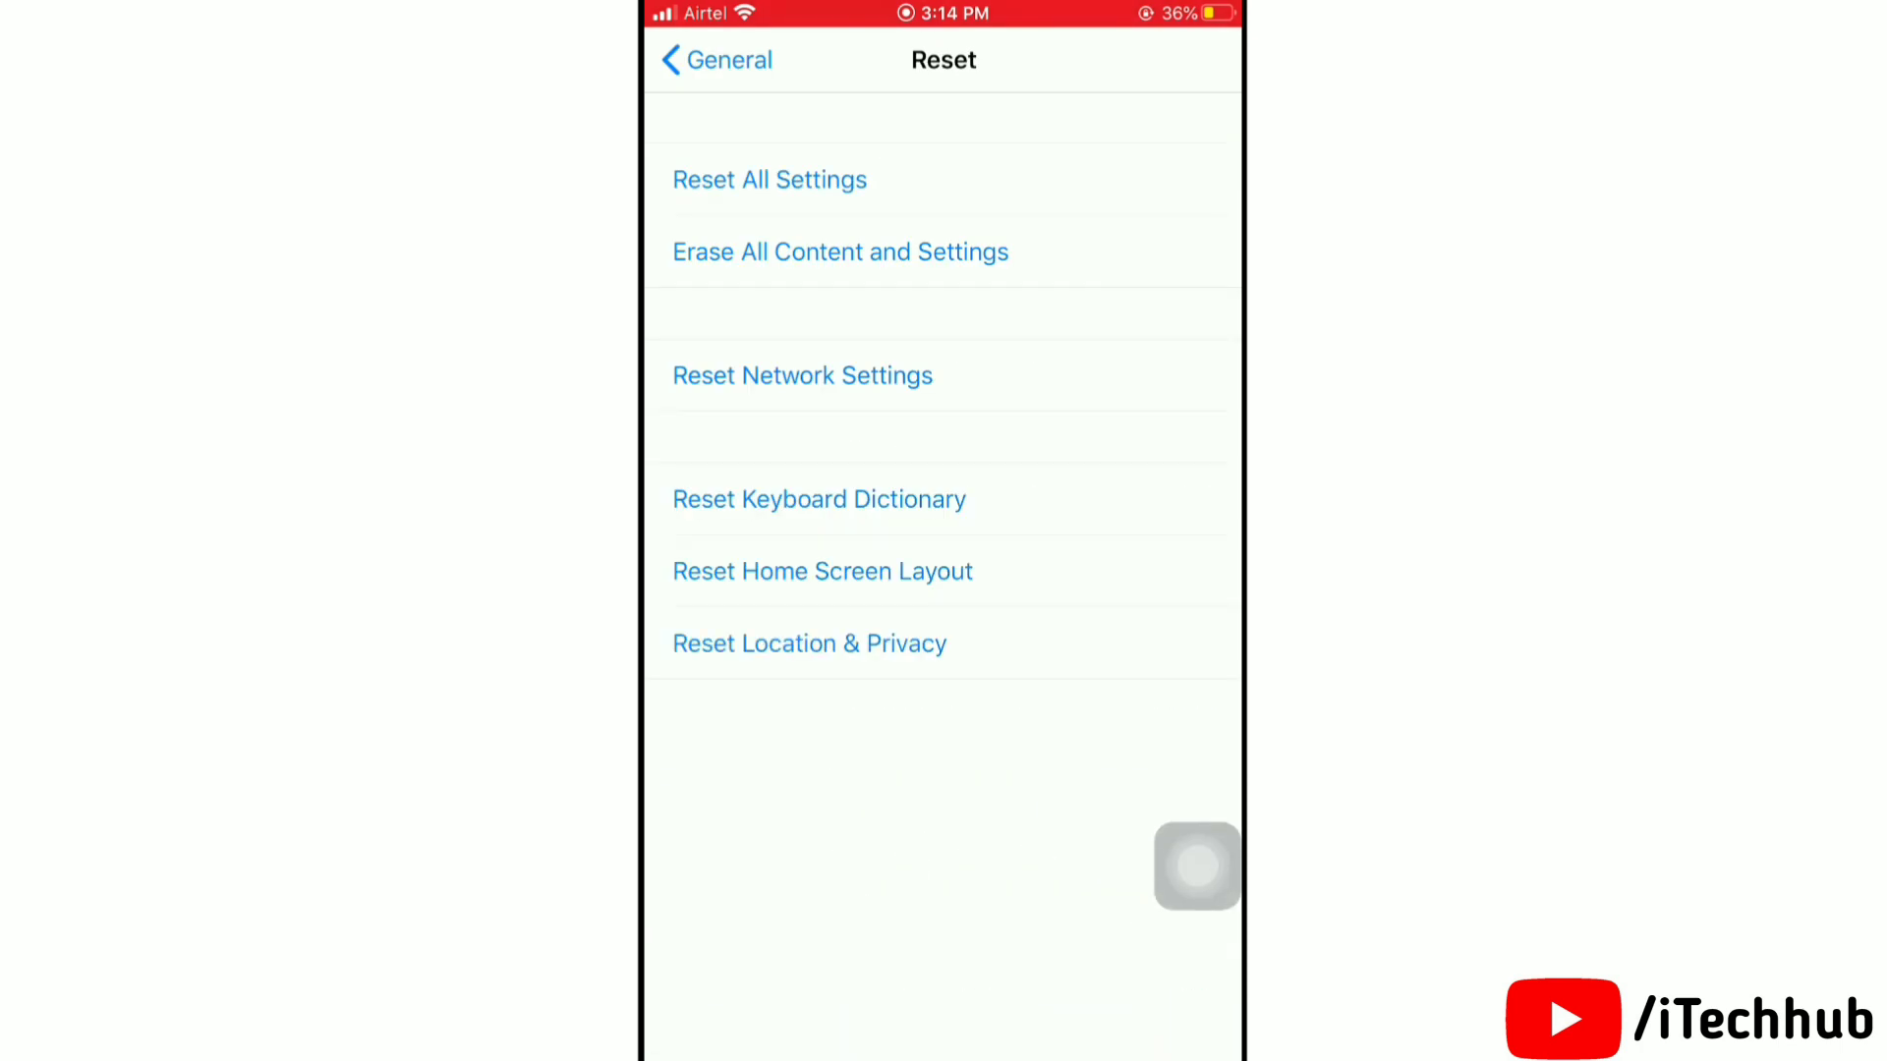
{"action": "left_click", "coordinate": [802, 373]}
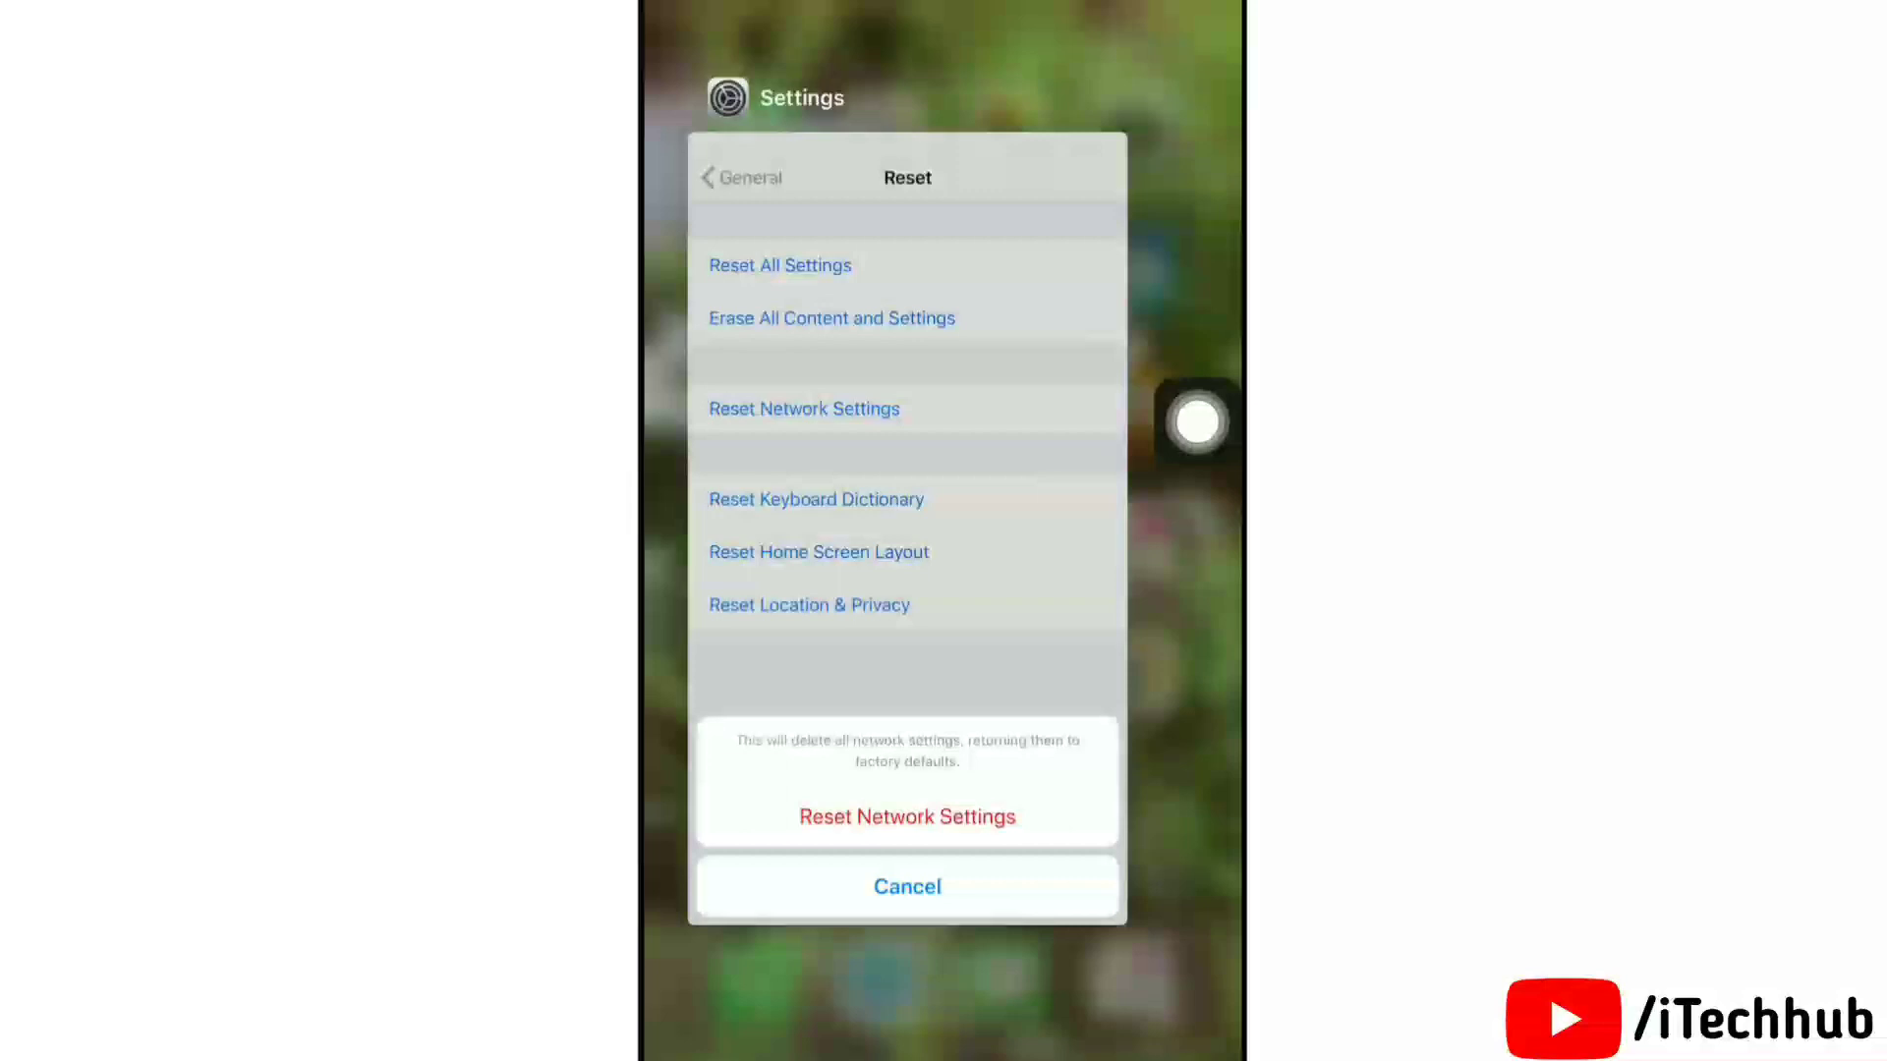
{"action": "left_click", "coordinate": [904, 886]}
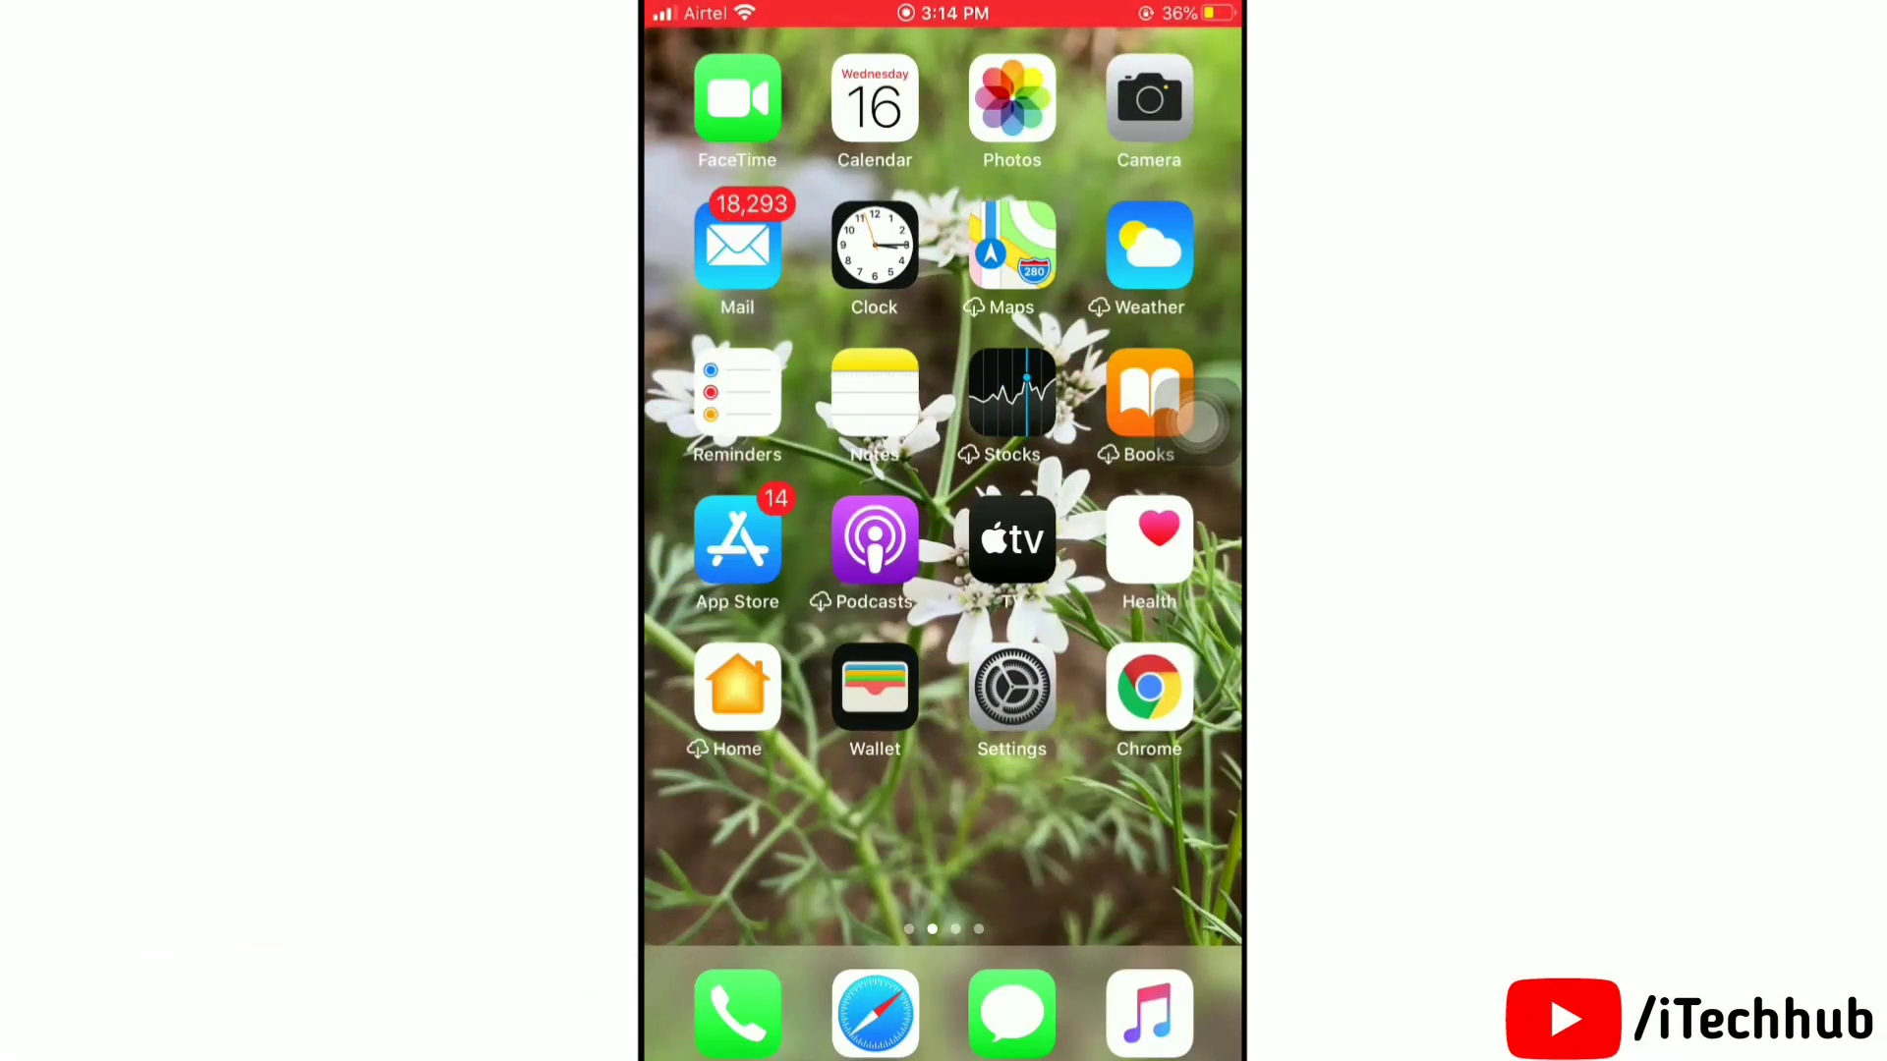
- Reset All Settings from General > Reset and confirm
{"action": "left_click", "coordinate": [1011, 688]}
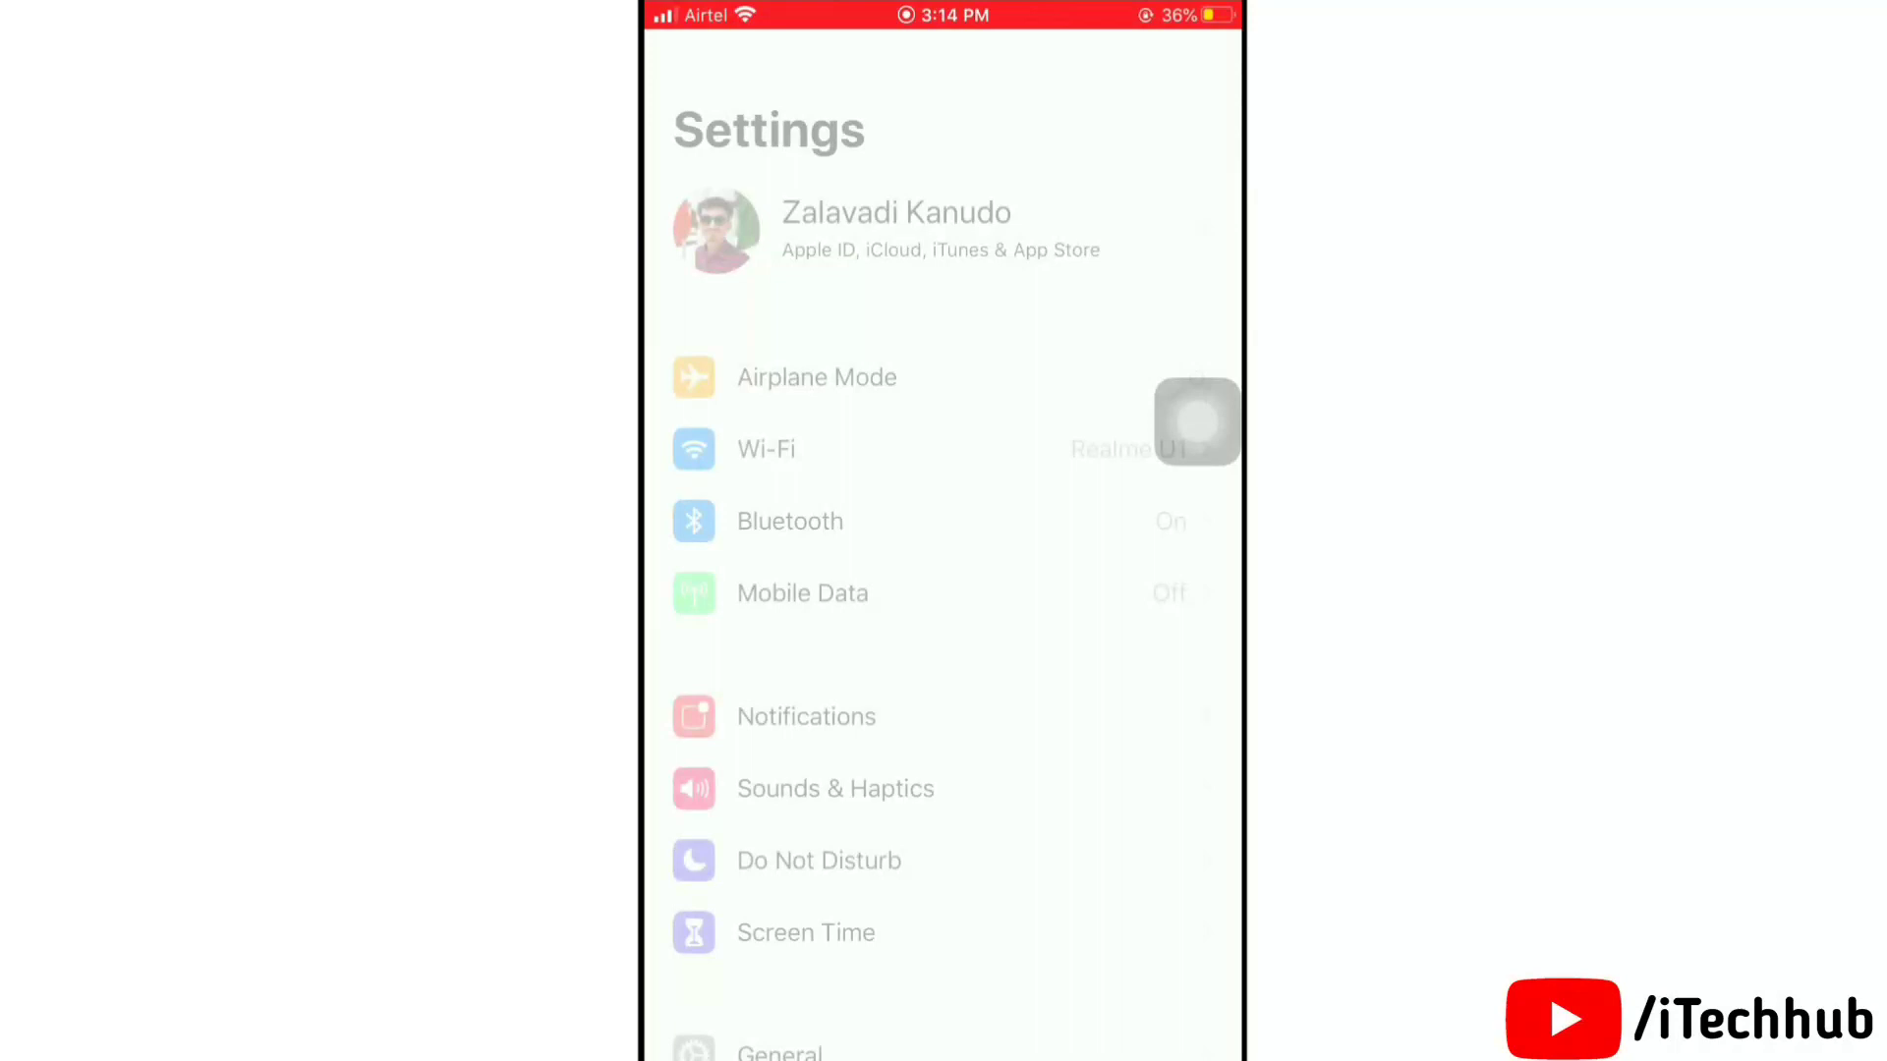
{"action": "scroll", "scroll_direction": "down", "scroll_amount": 3}
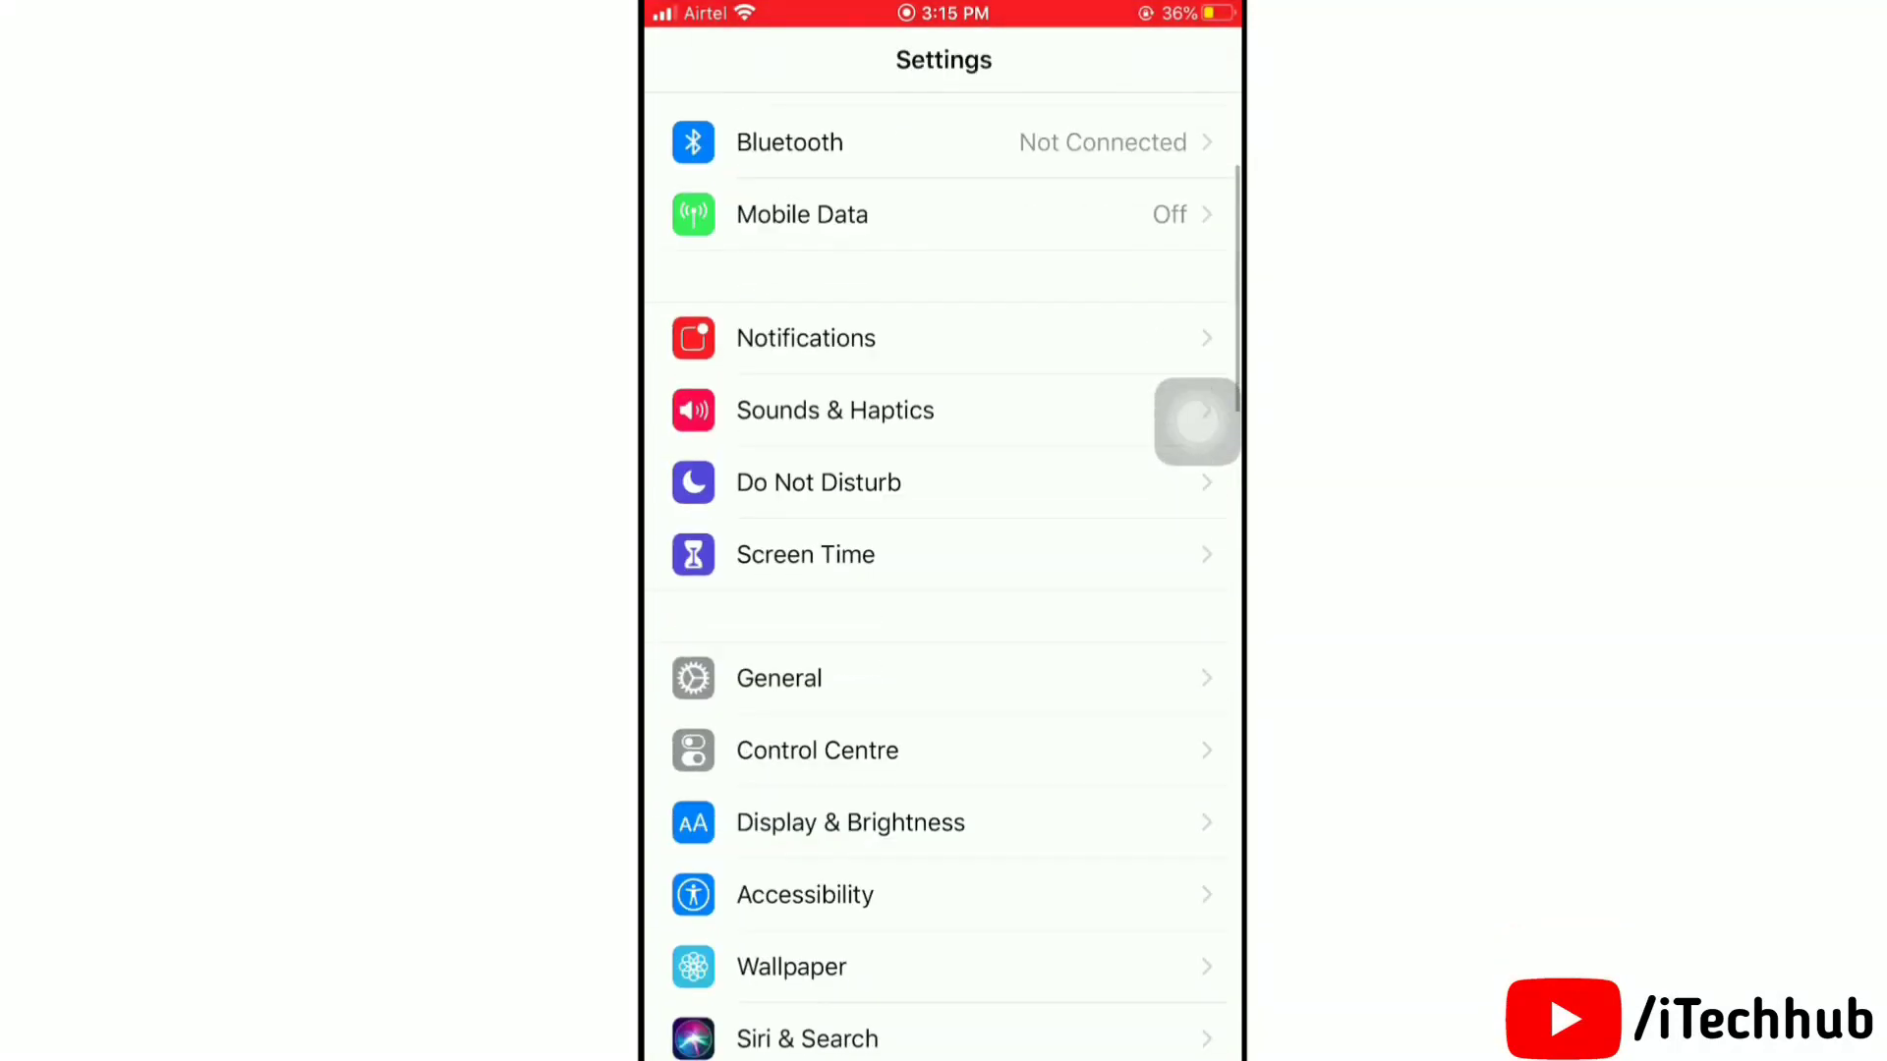
{"action": "left_click", "coordinate": [778, 678]}
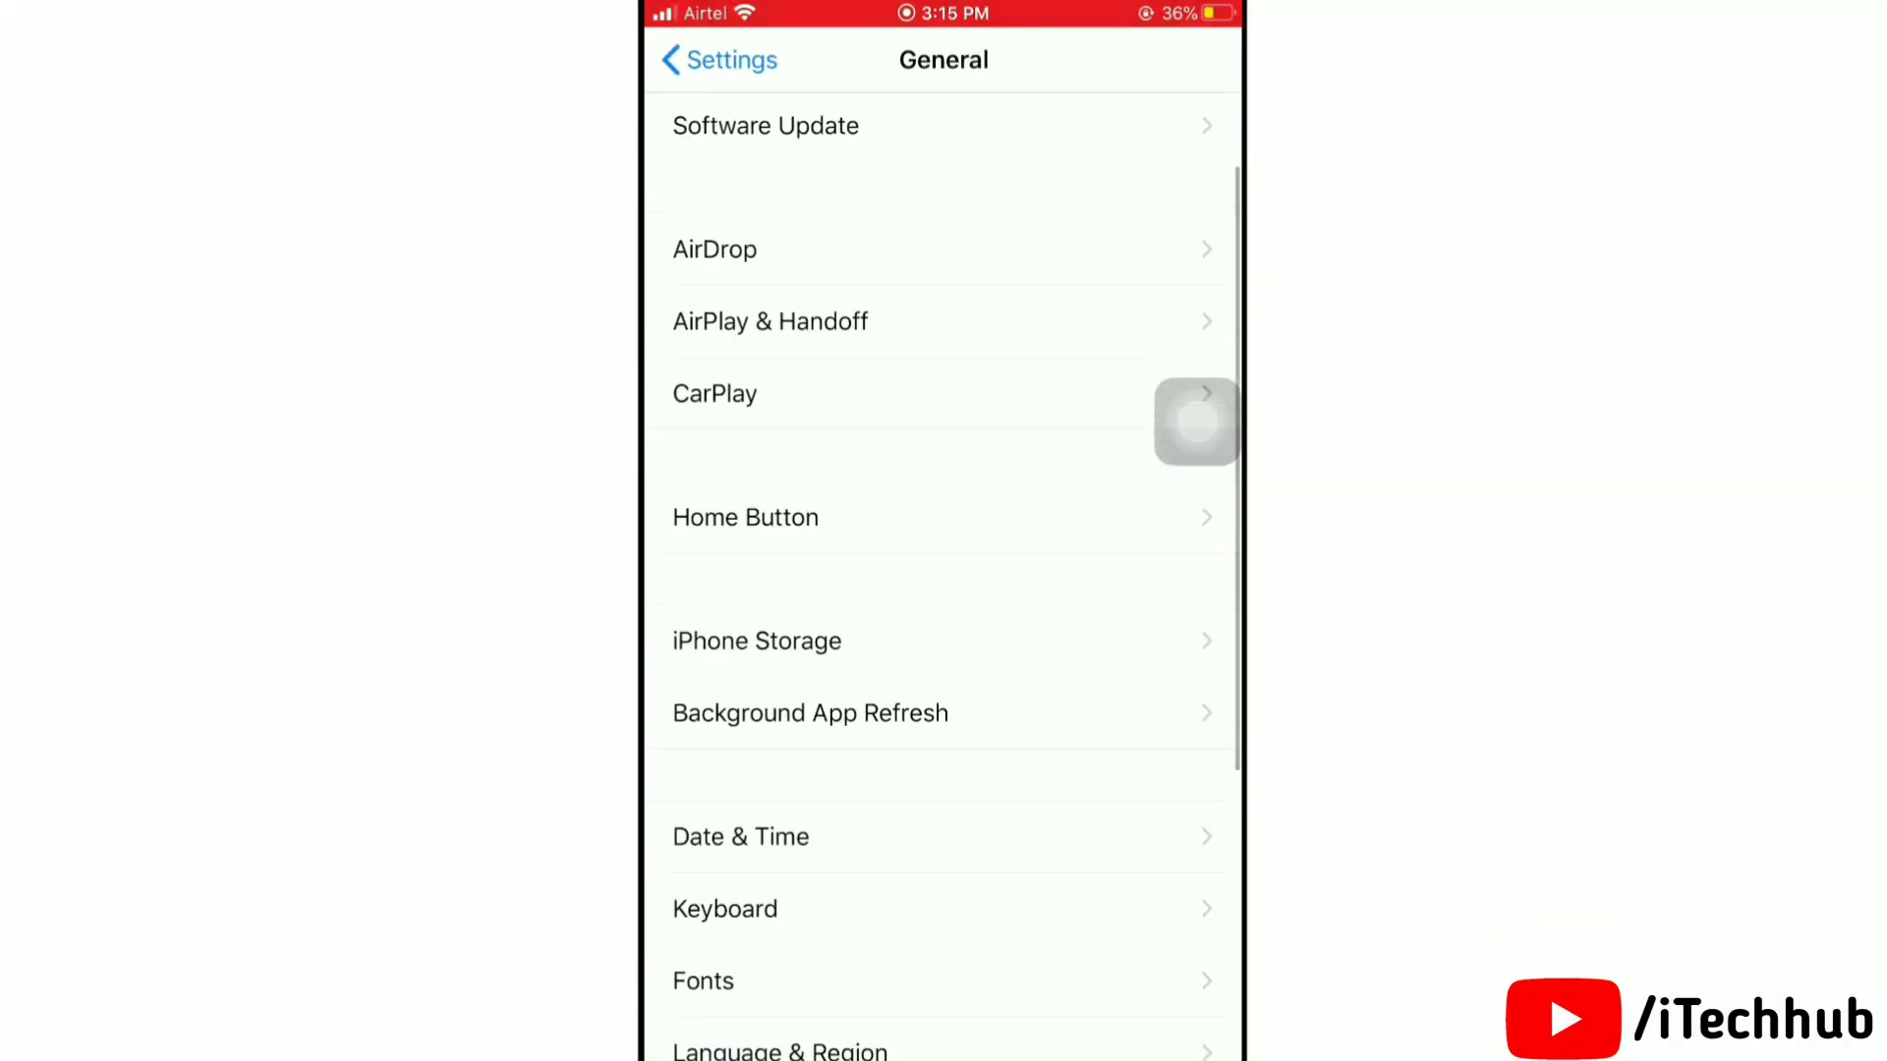
{"action": "scroll", "scroll_direction": "down", "scroll_amount": 3}
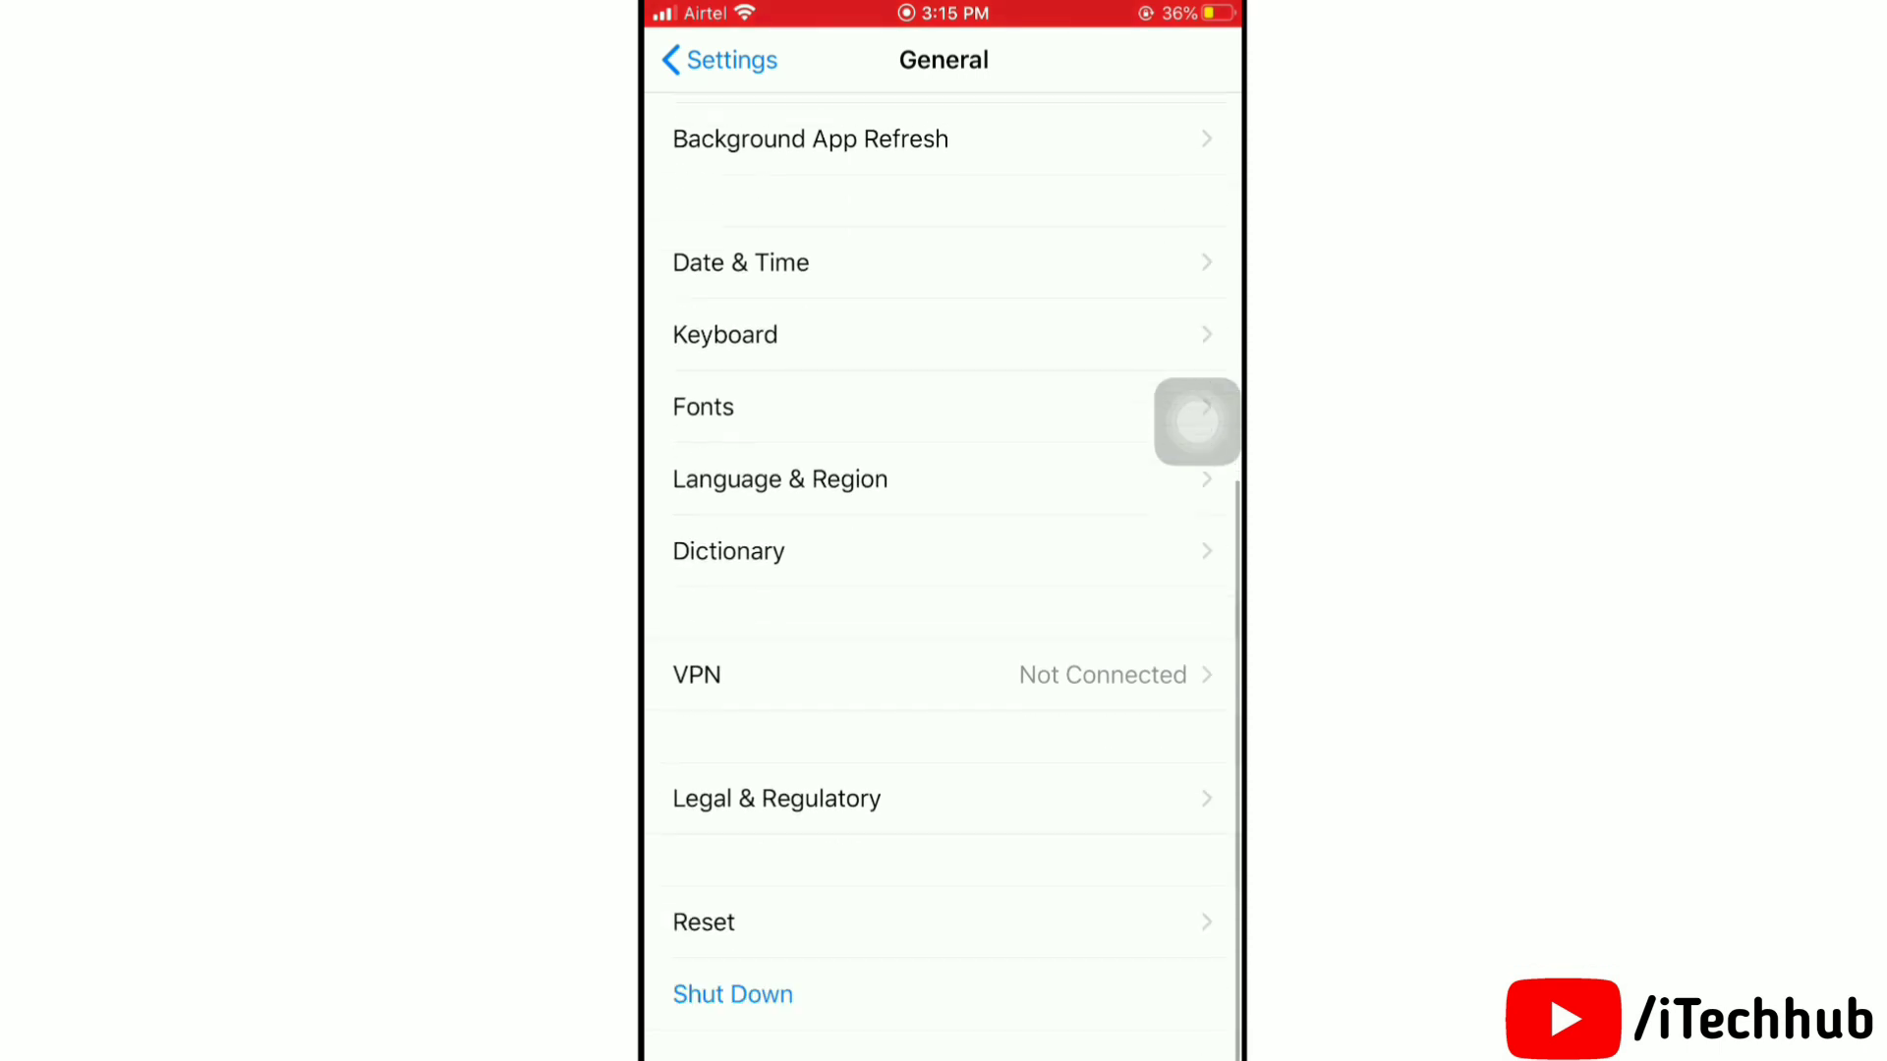
{"action": "left_click", "coordinate": [704, 922]}
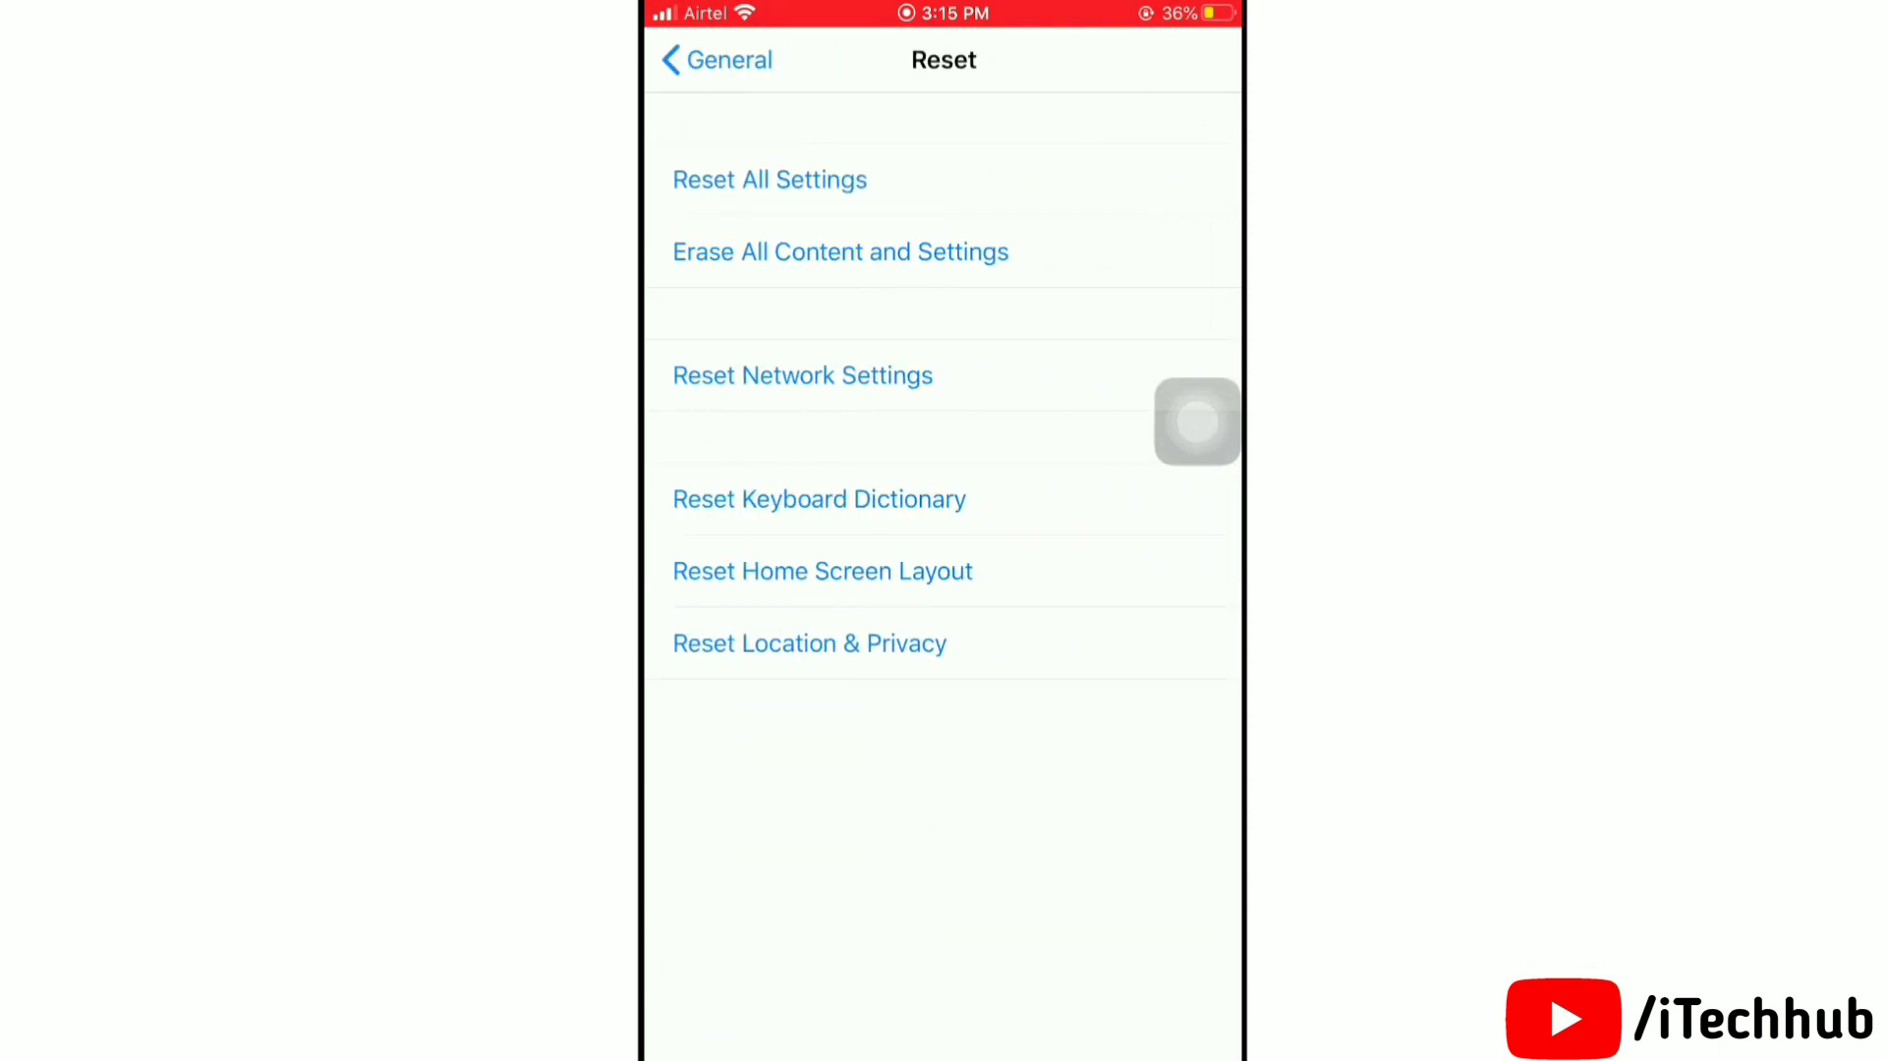
{"action": "left_click", "coordinate": [769, 178]}
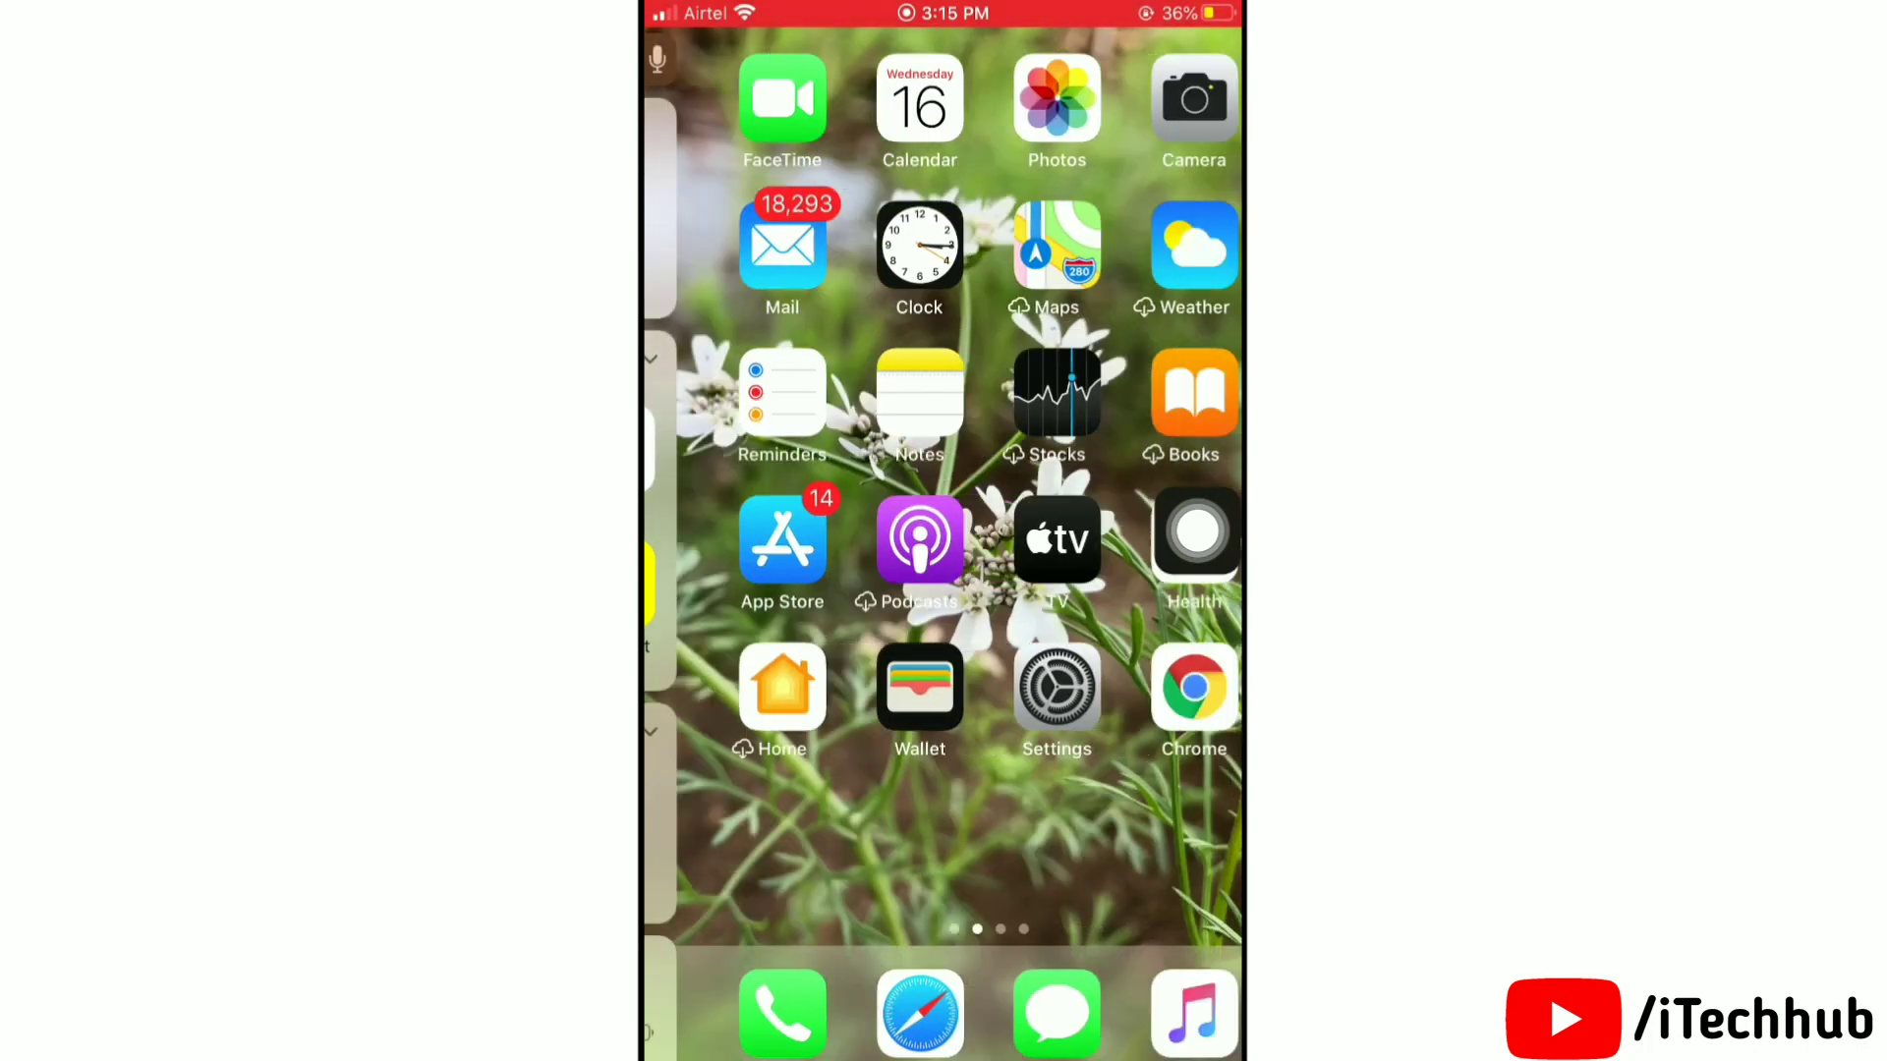
- Swipe through the Home Screen pages to the one with Files, WhatsApp and Spotify
{"action": "scroll", "scroll_direction": "left", "scroll_amount": 3}
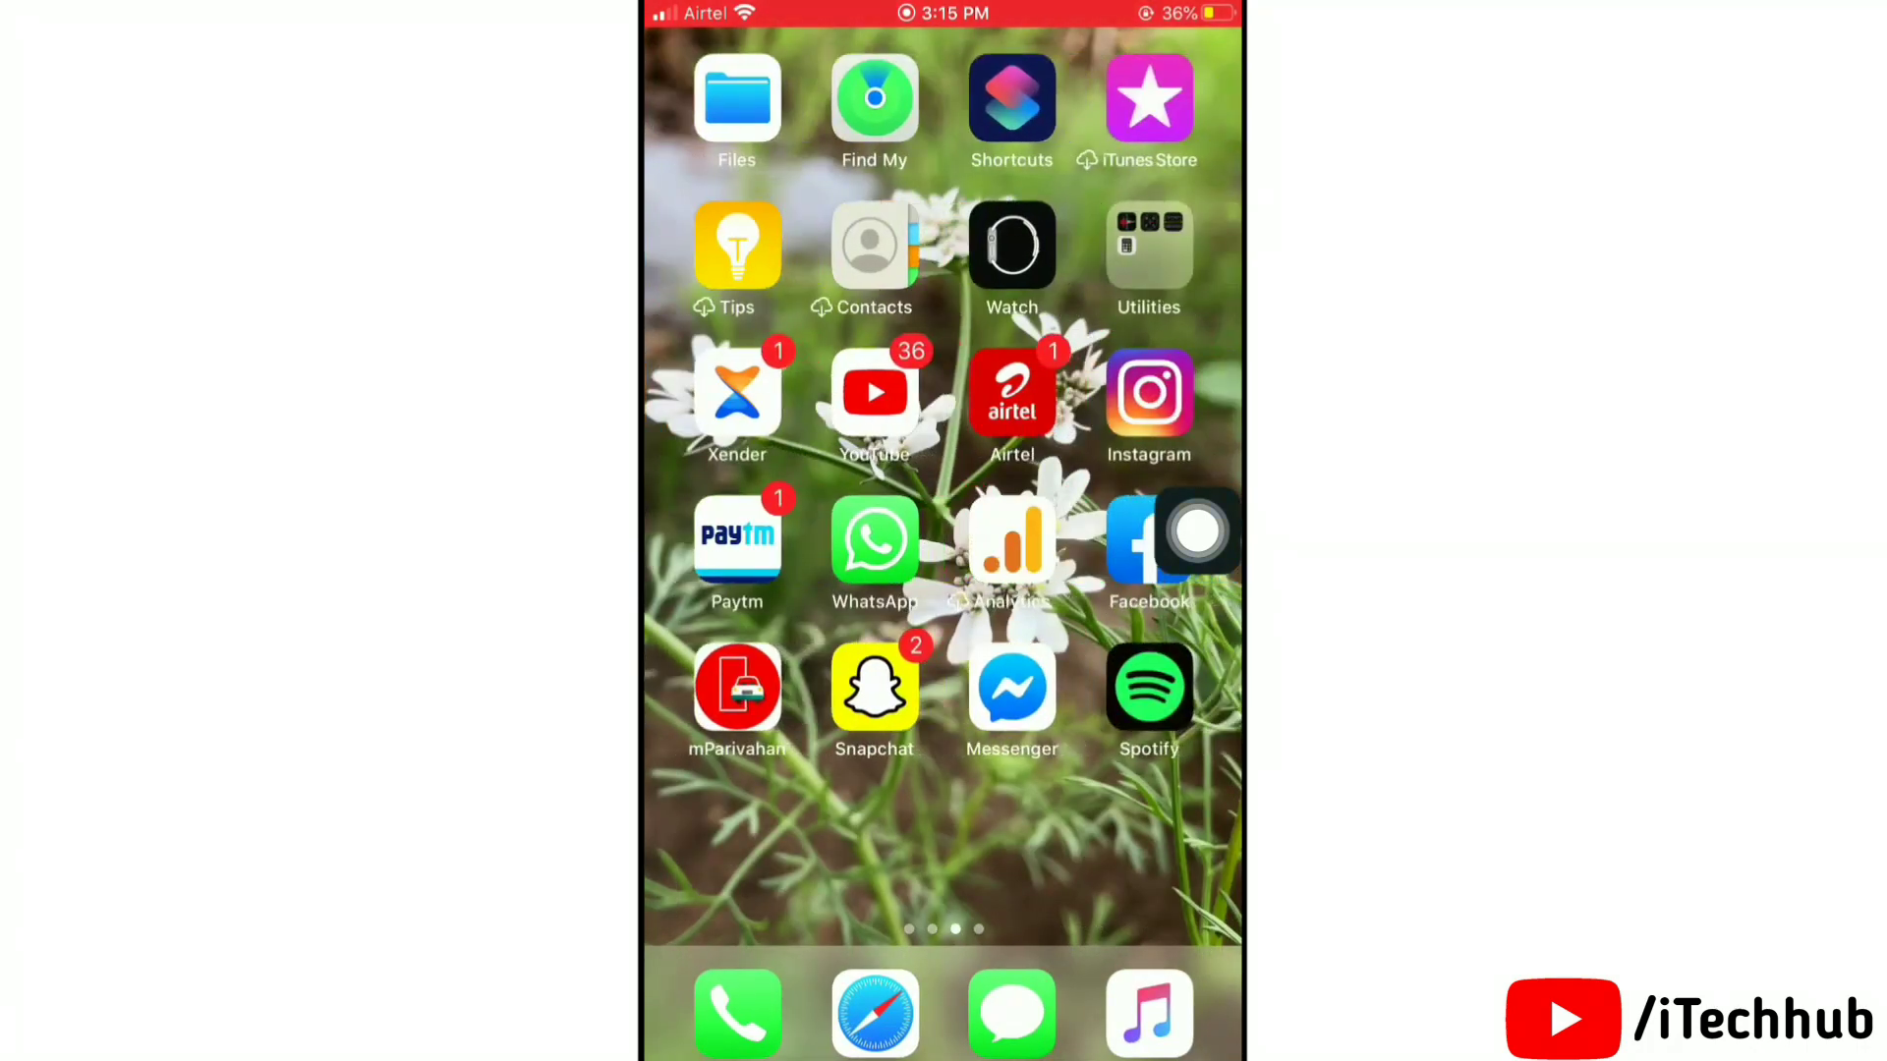
{"action": "scroll", "scroll_direction": "left", "scroll_amount": 3}
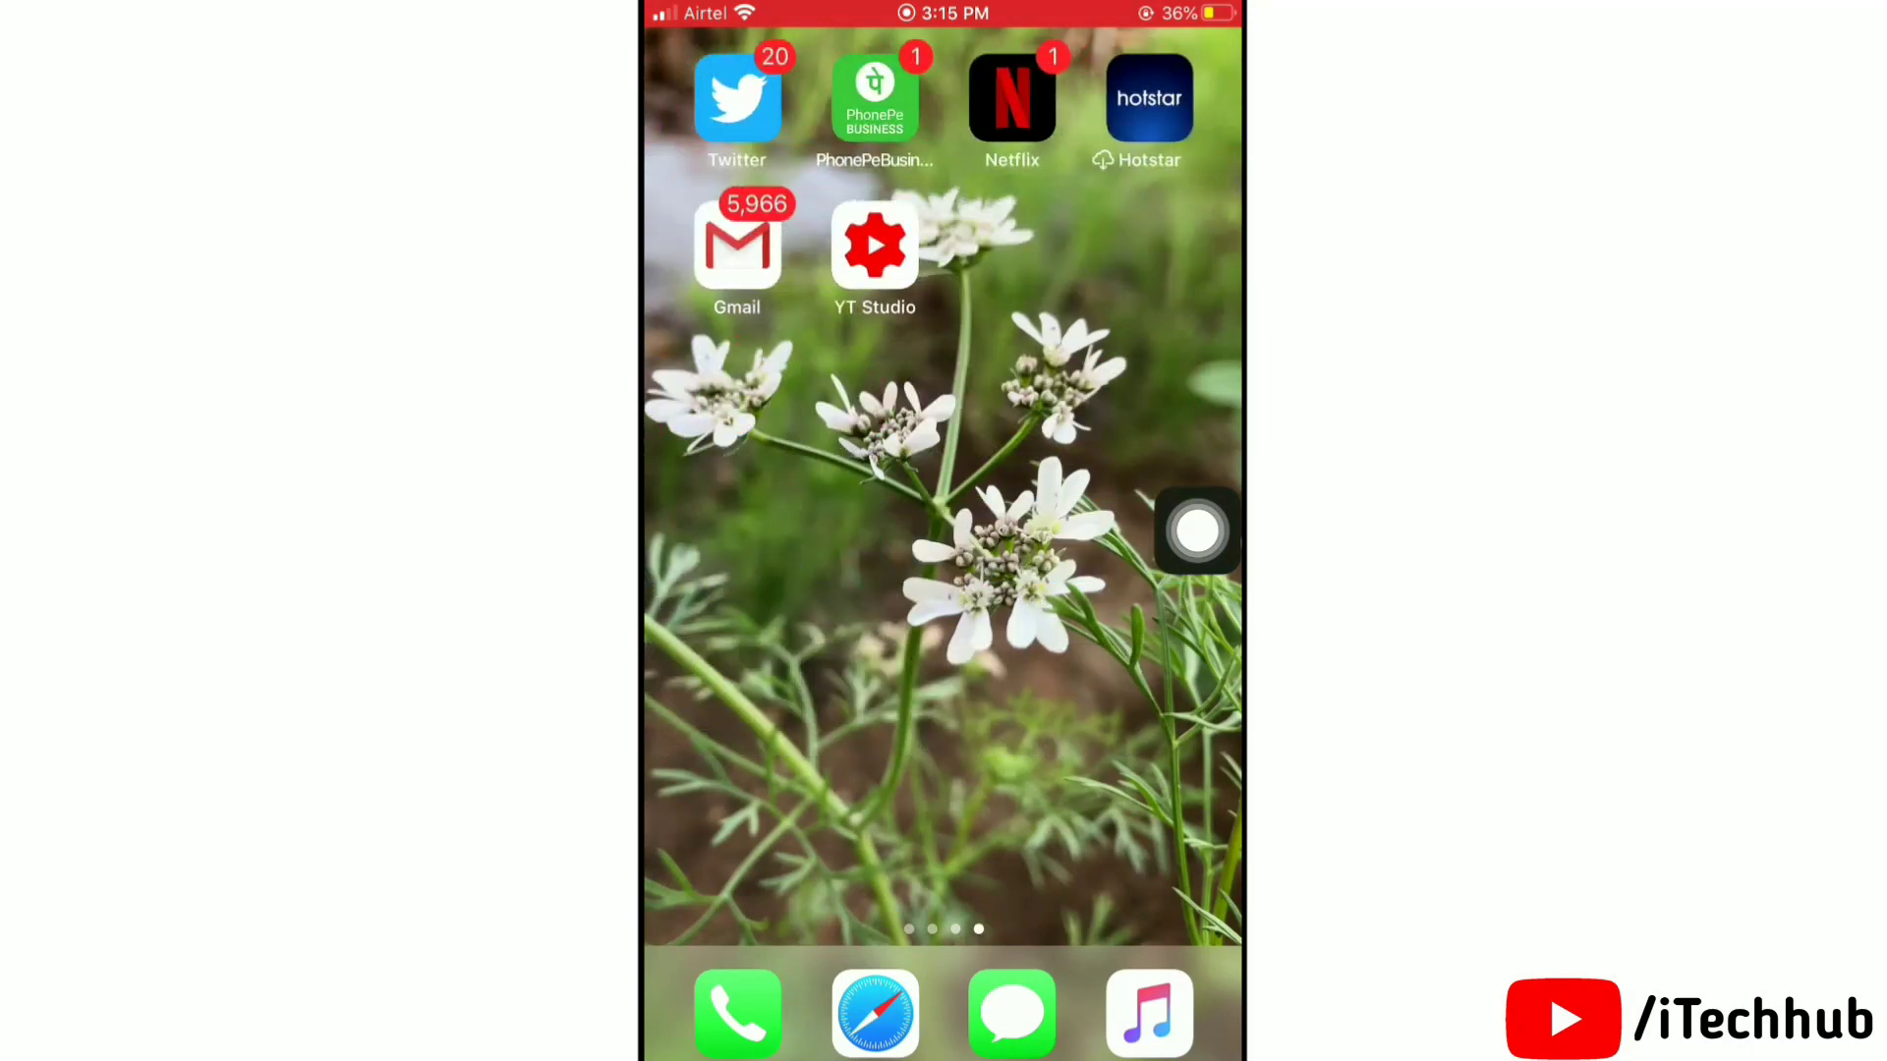
{"action": "scroll", "scroll_direction": "left", "scroll_amount": 3}
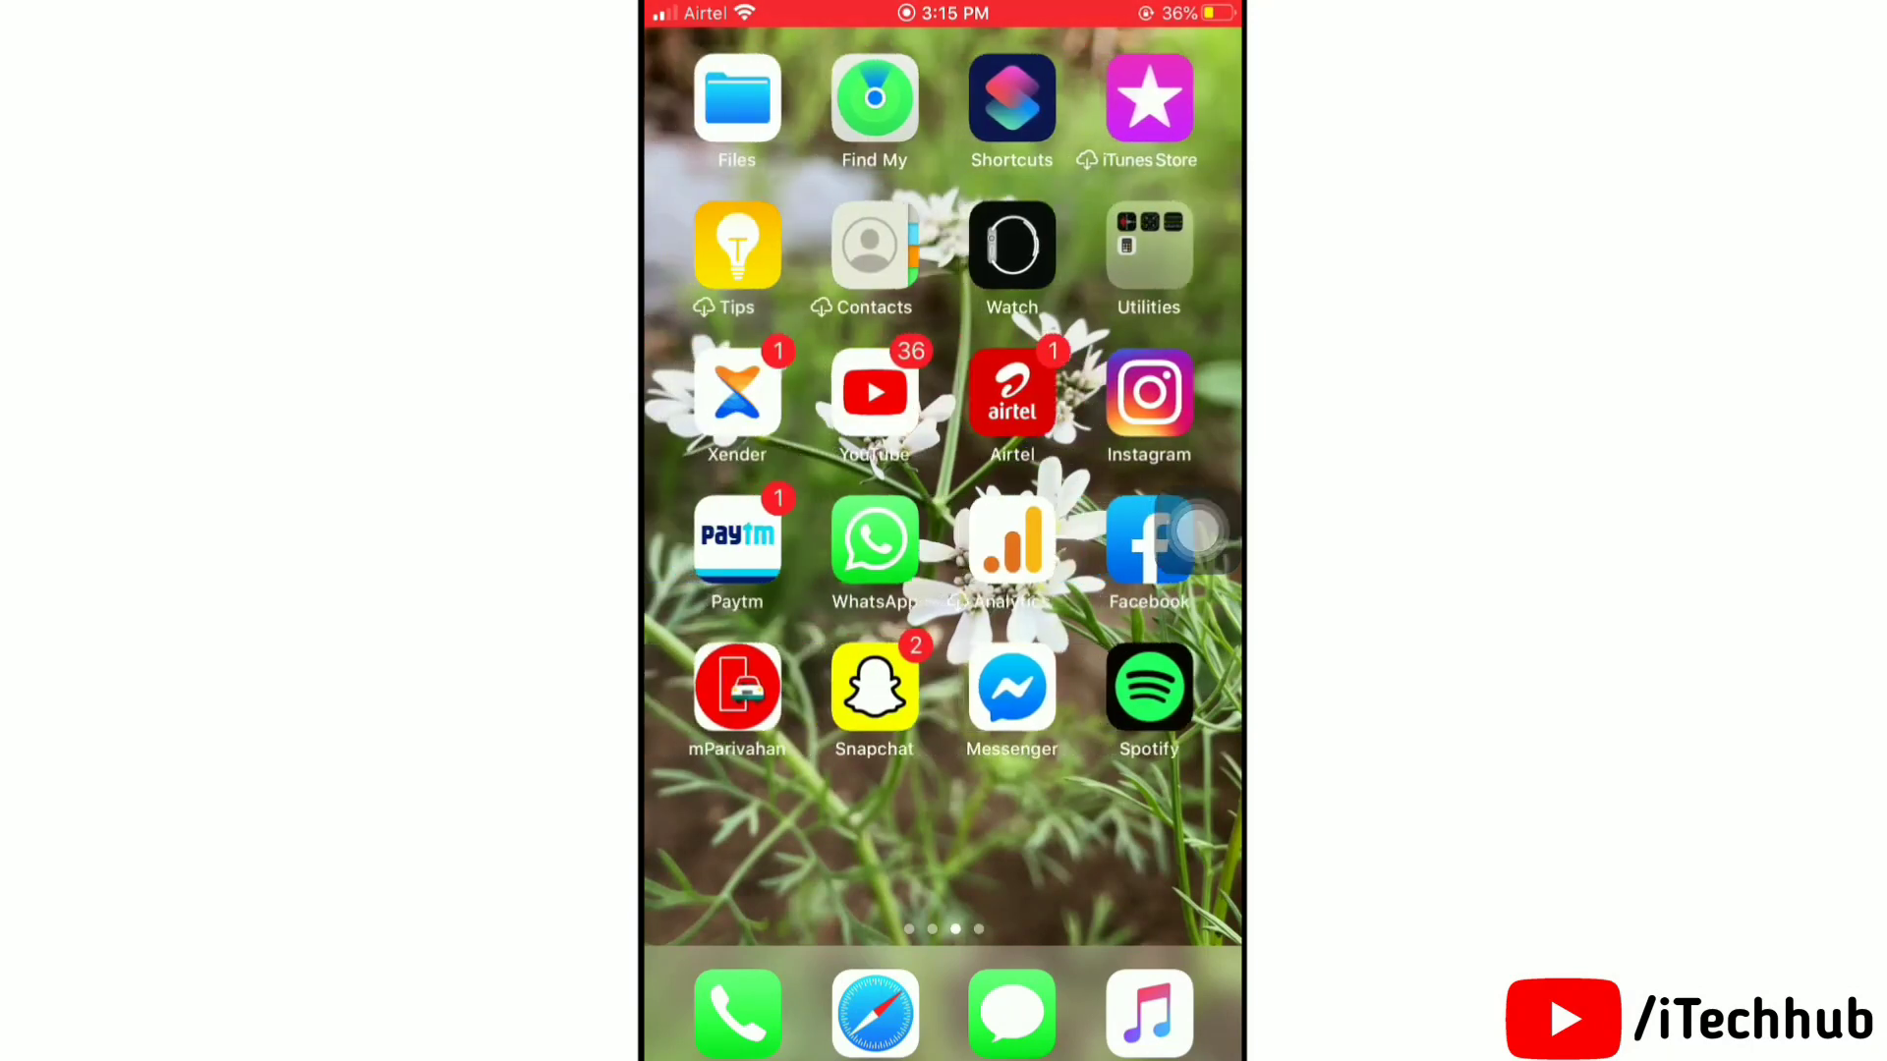